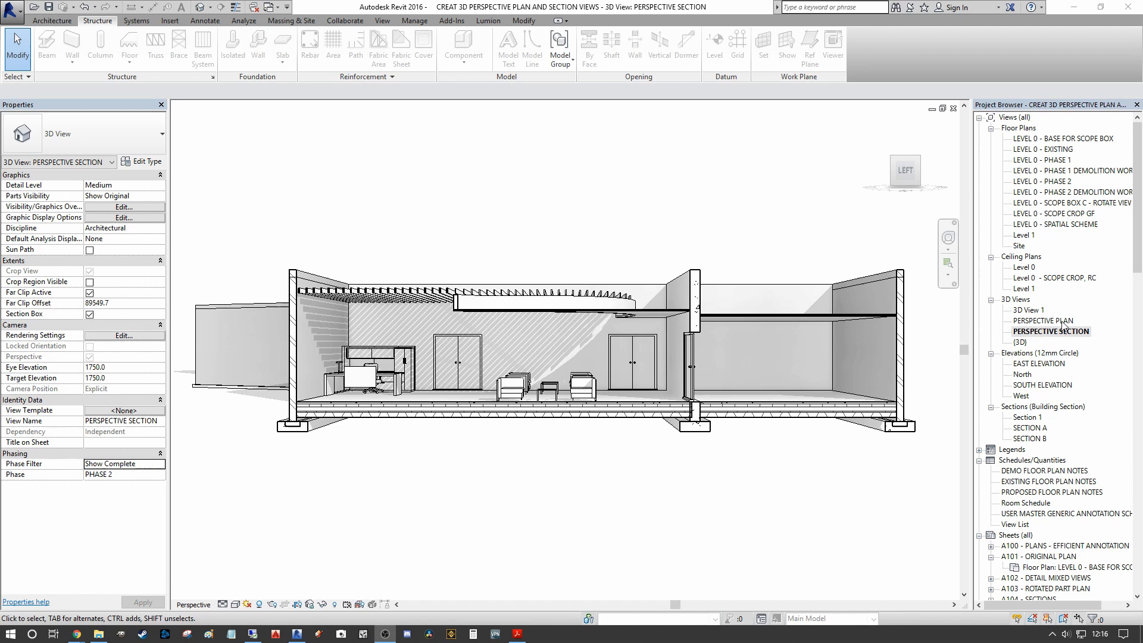
Step: Review the PERSPECTIVE PLAN 3D view, then switch to the LEVEL 0 - PHASE 2 plan
double_click(1045, 320)
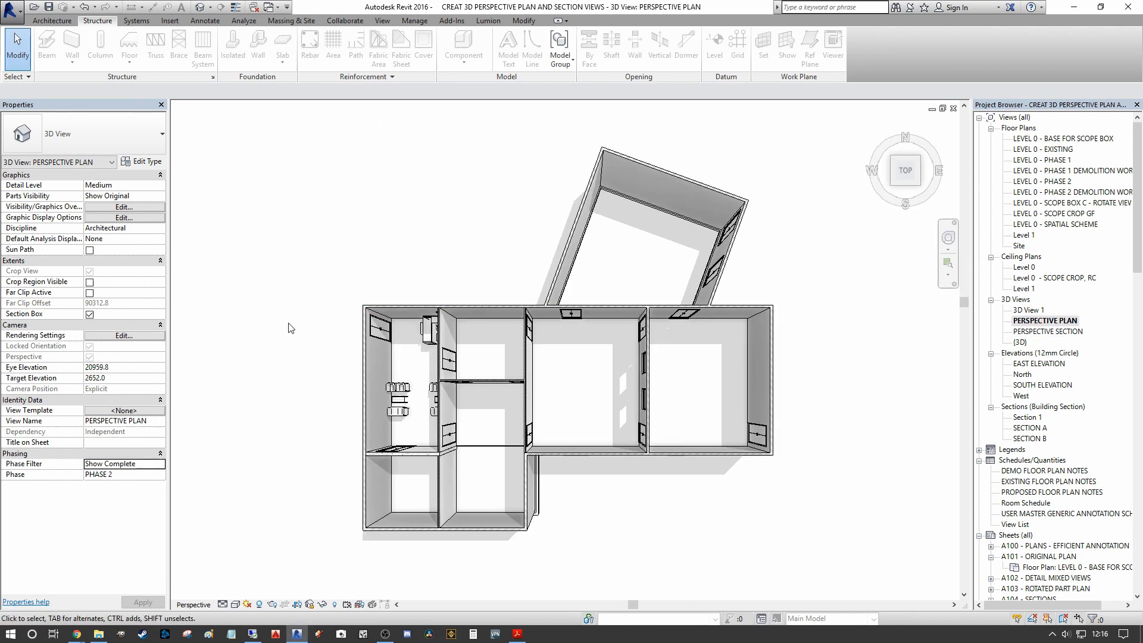
mouse_move(850, 274)
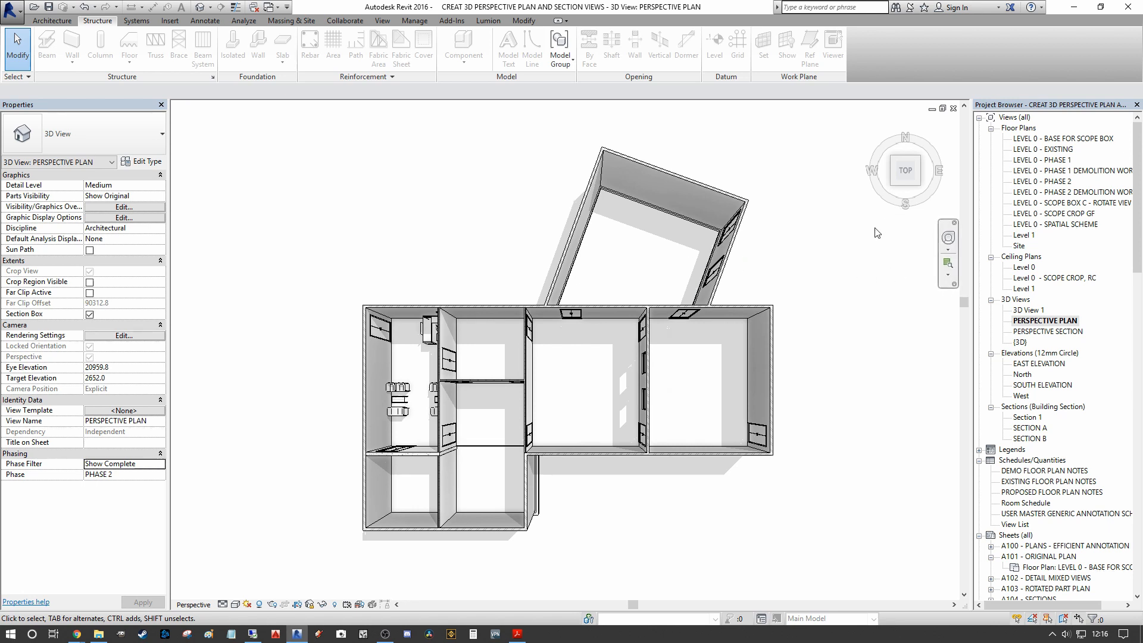
mouse_move(890, 222)
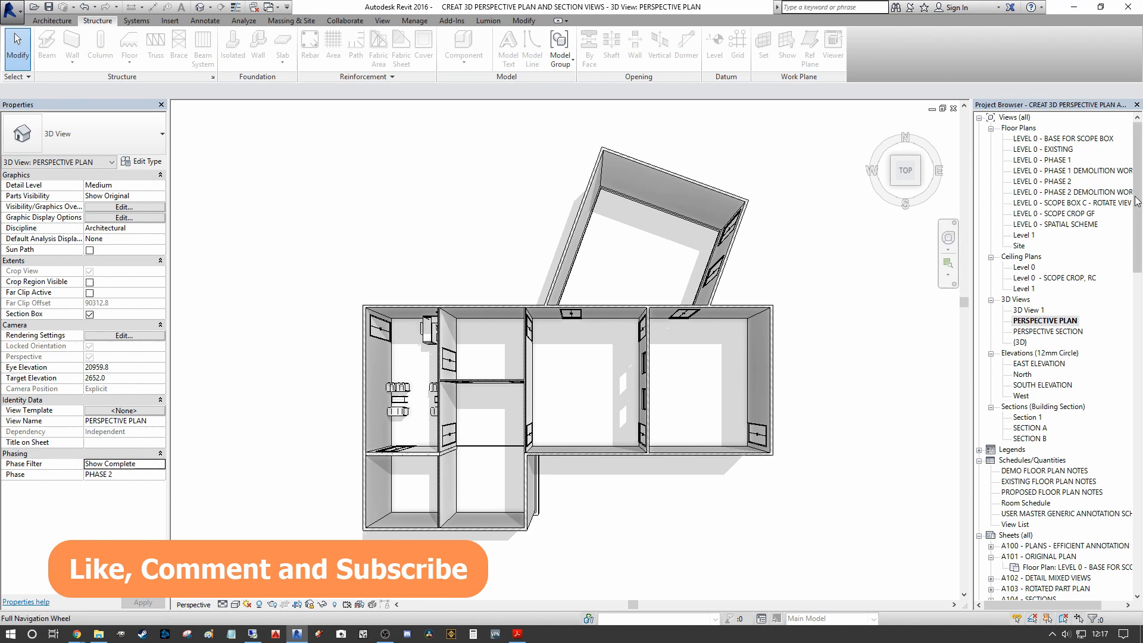
double_click(1042, 181)
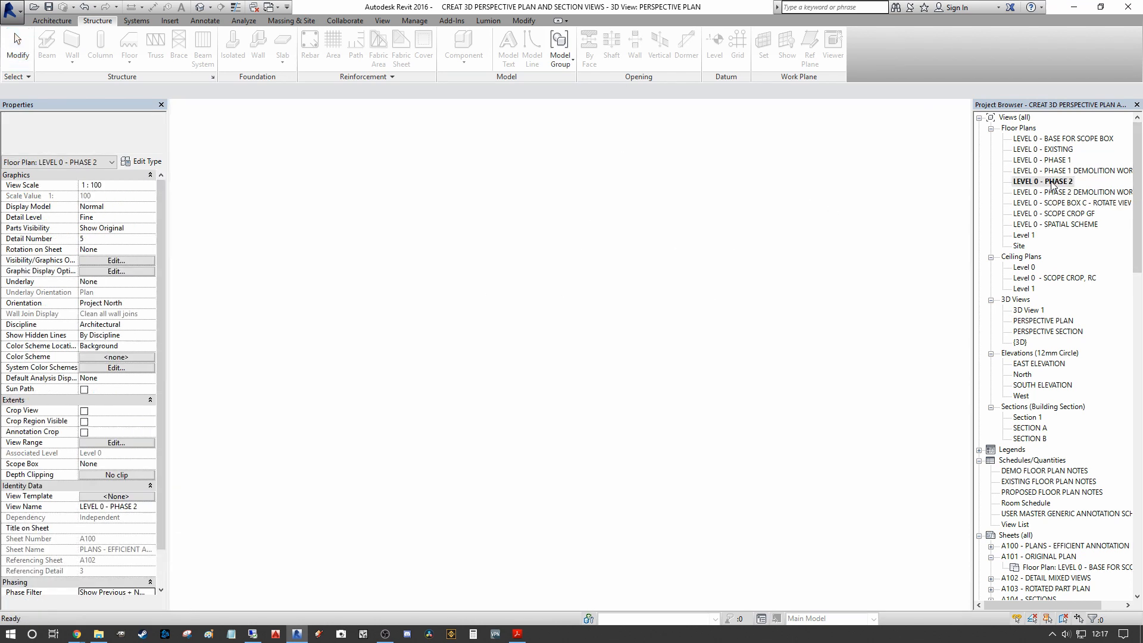
Step: Open LEVEL 0 - PHASE 2 and zoom out to show the full building layout
double_click(1042, 181)
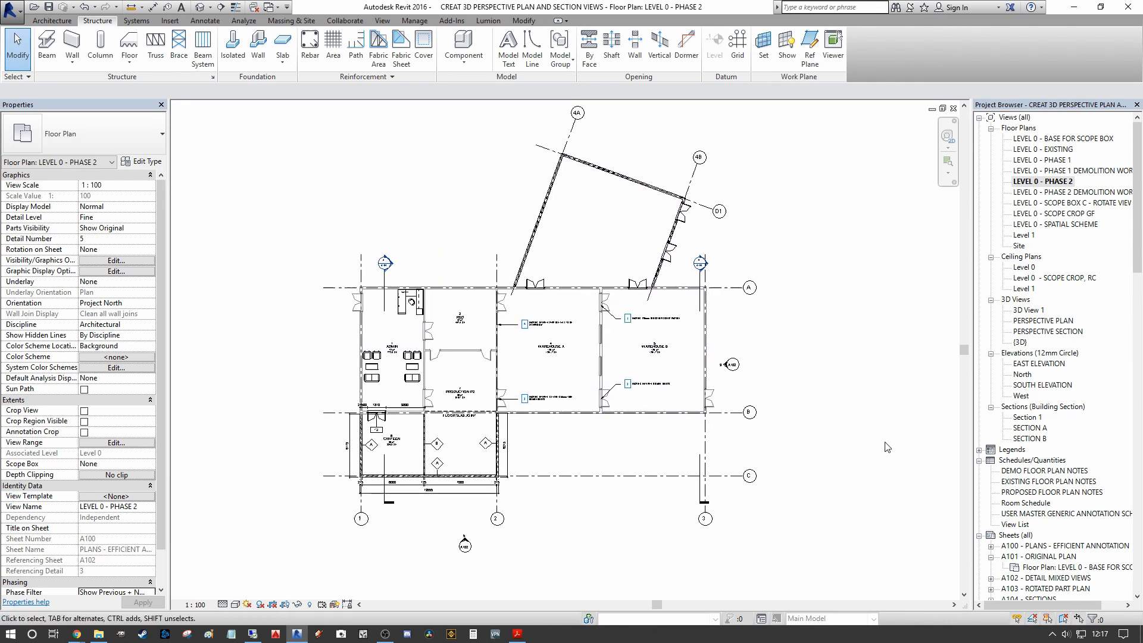
mouse_move(314, 507)
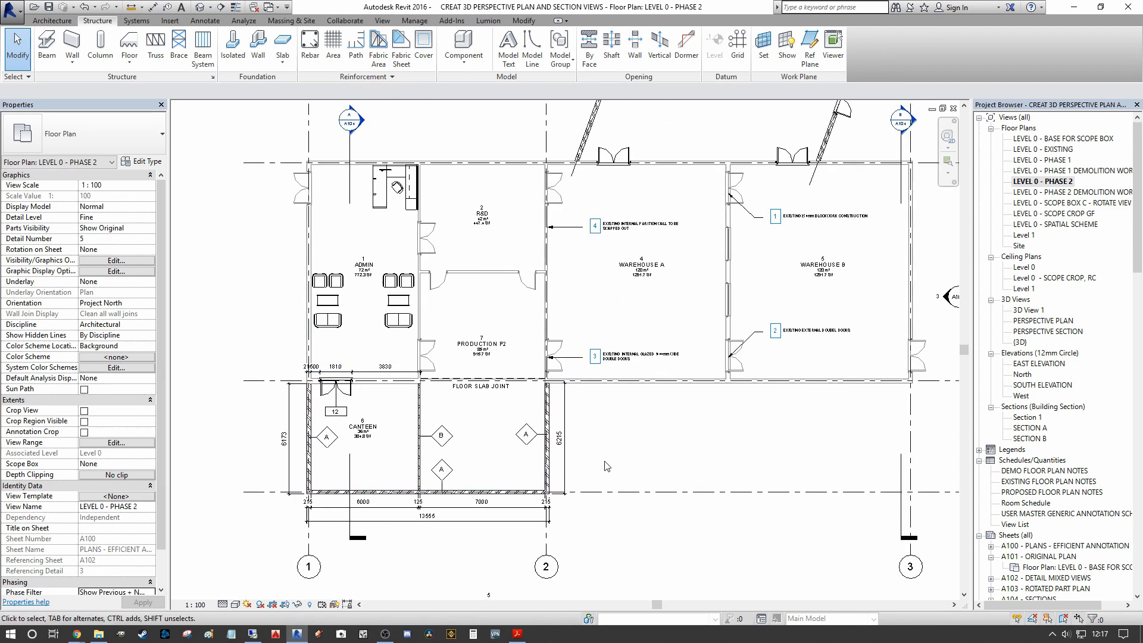
mouse_move(698, 516)
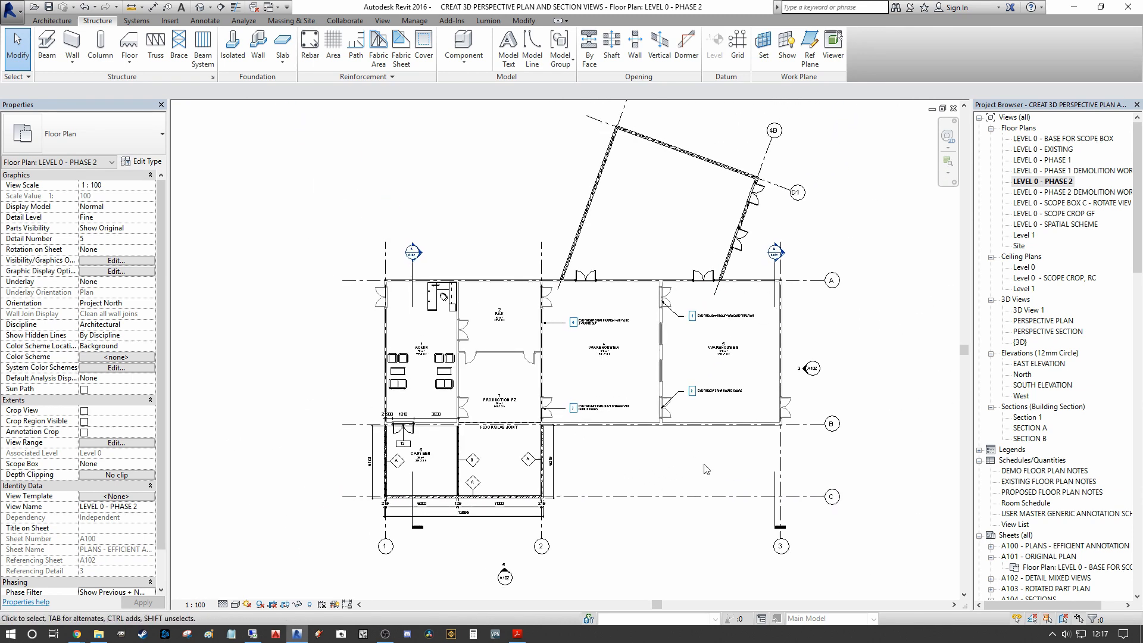
mouse_move(746, 125)
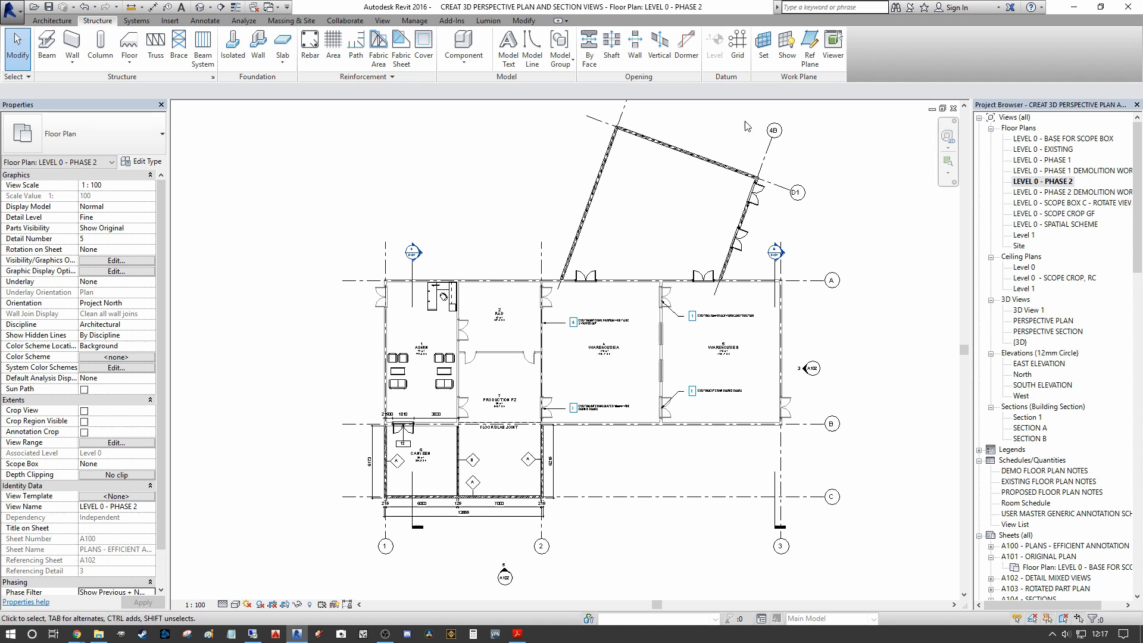
mouse_move(301, 214)
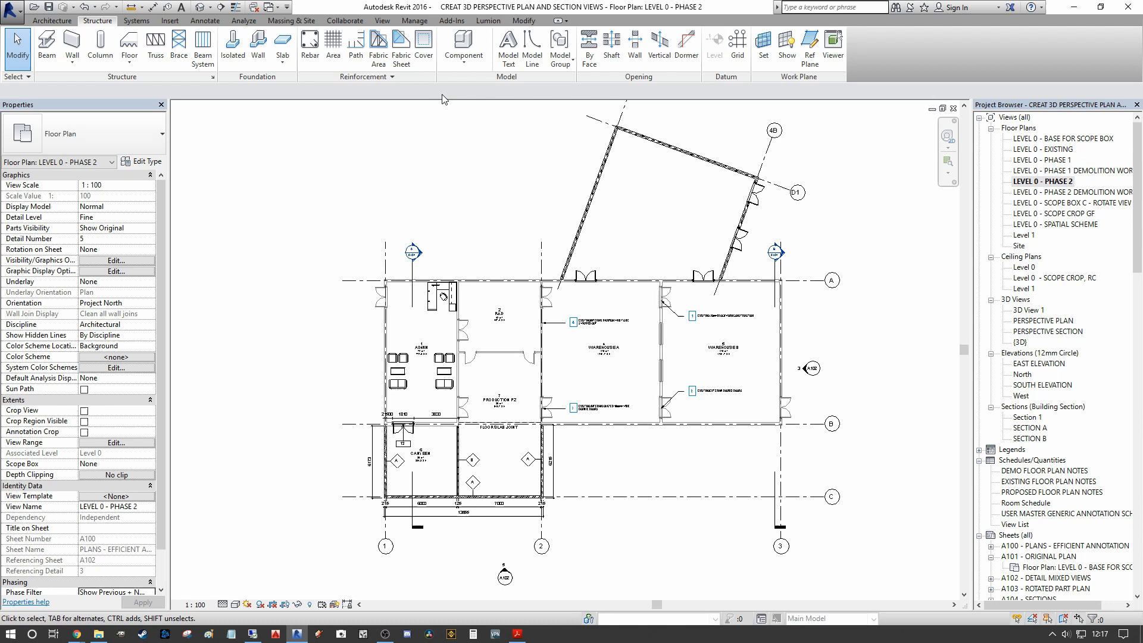
scroll(down, 3)
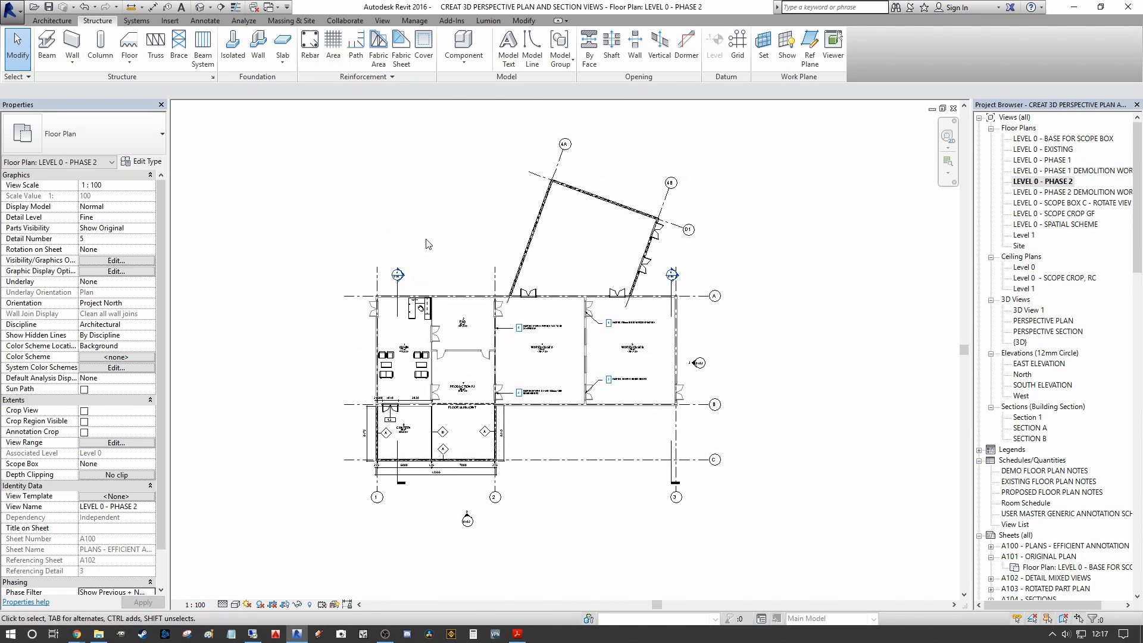
click(382, 20)
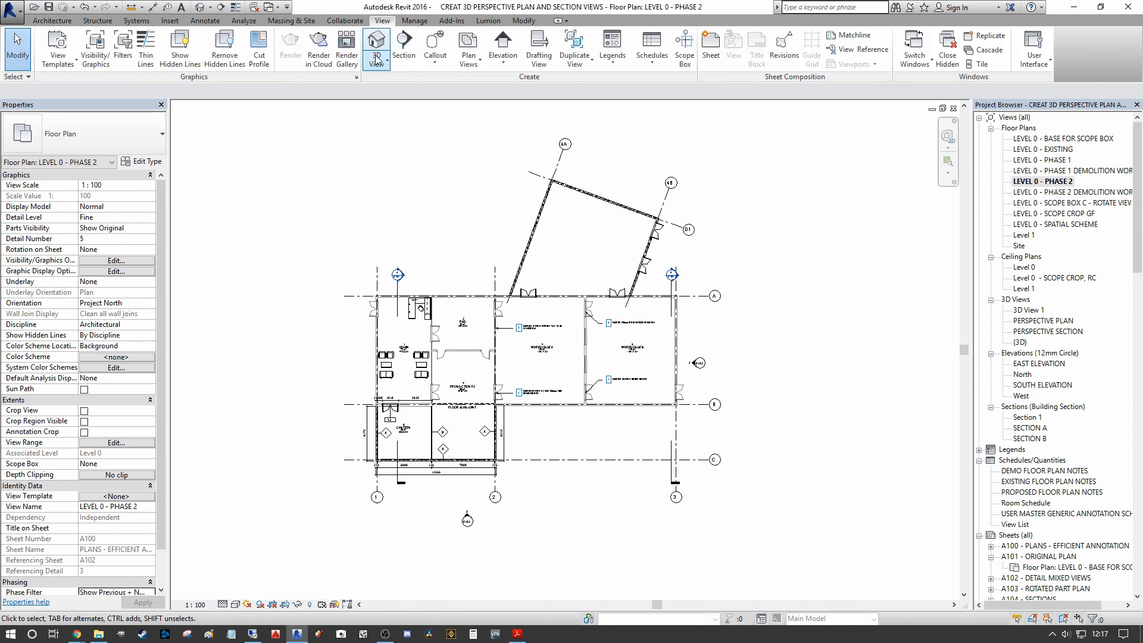
Step: Place a perspective camera with eye and target points on the plan, creating 3D View 2
click(376, 49)
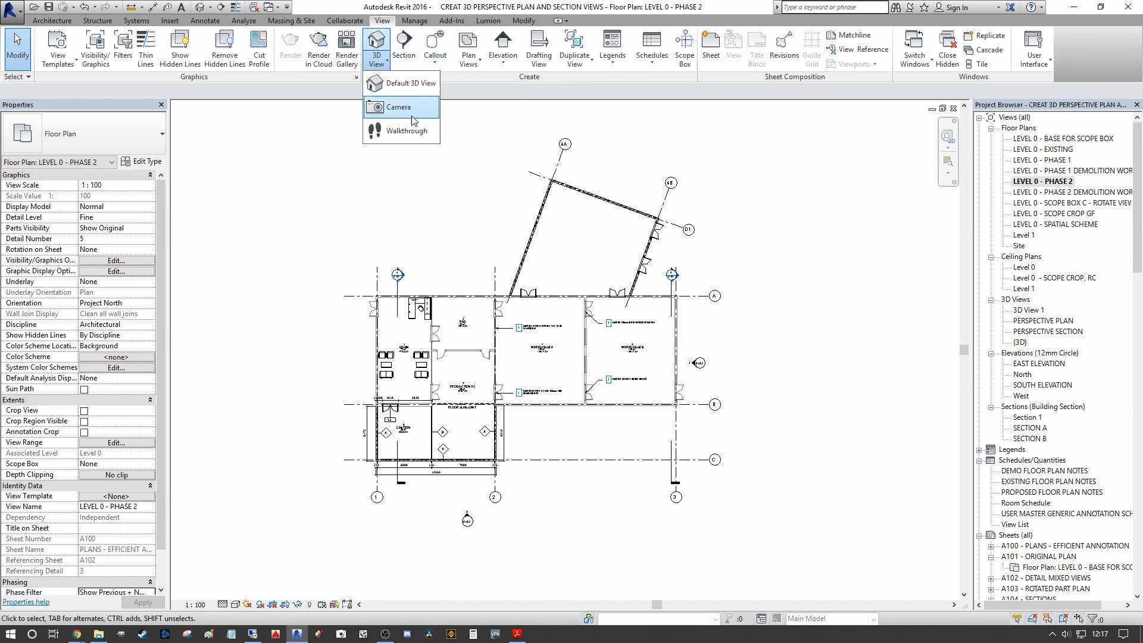
click(399, 107)
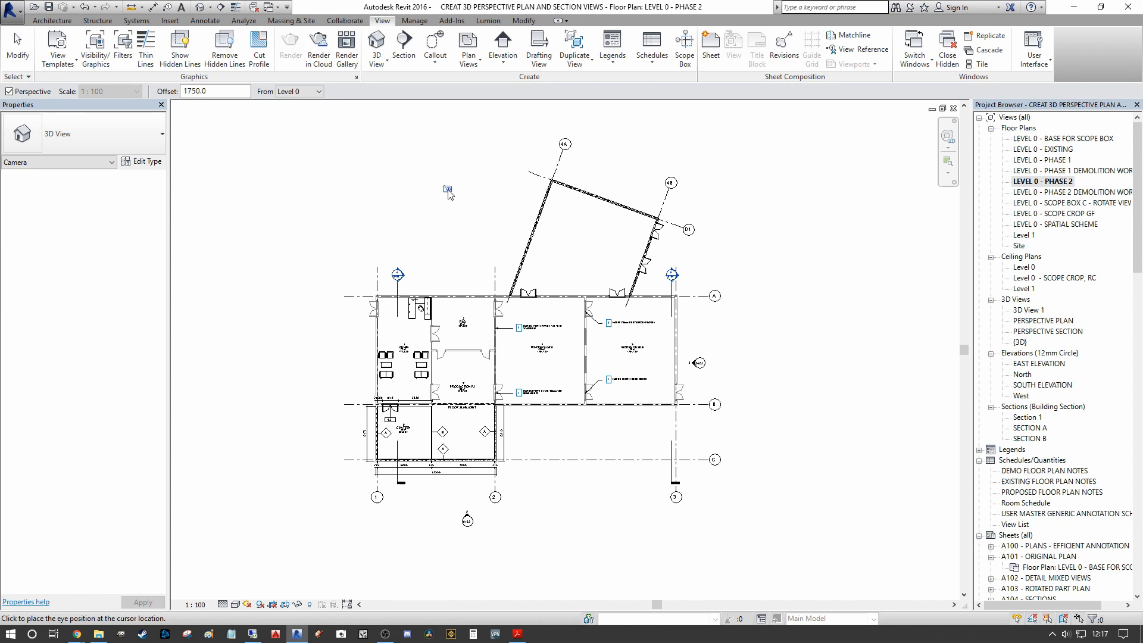
mouse_move(775, 568)
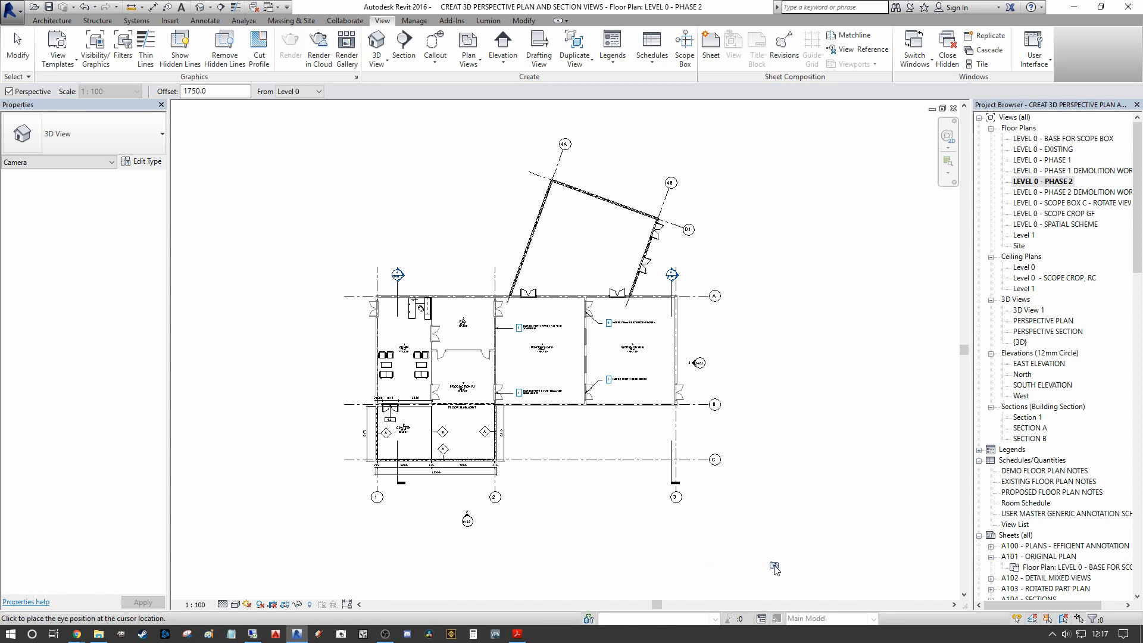
click(775, 567)
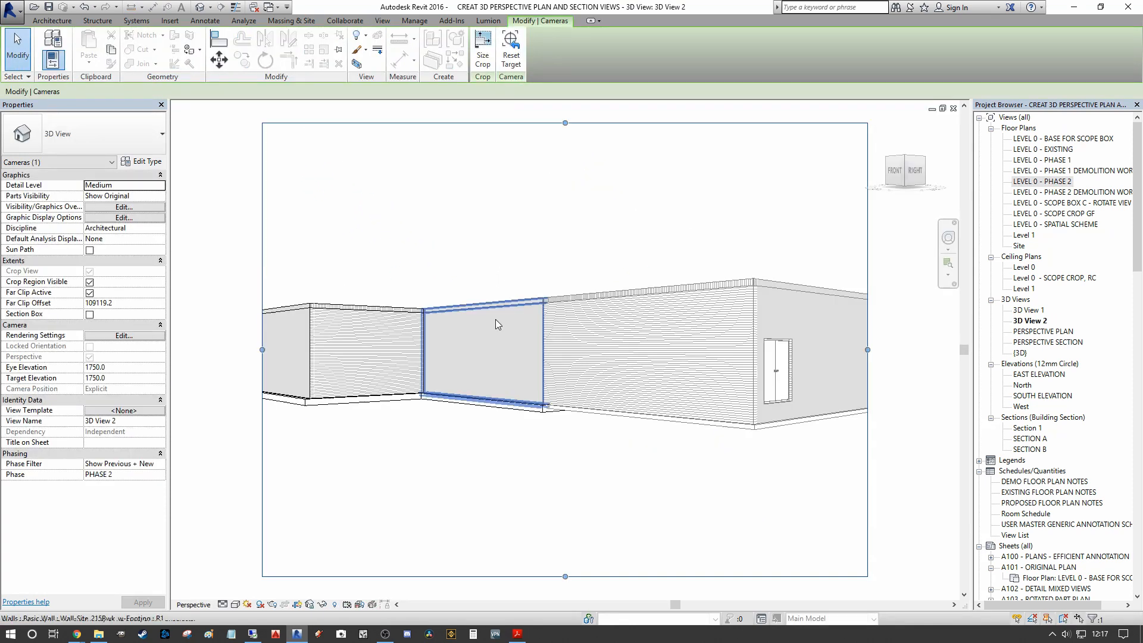
Step: Bring up the ViewCube orientation options to orient 3D View 2 to a floor plan
click(511, 224)
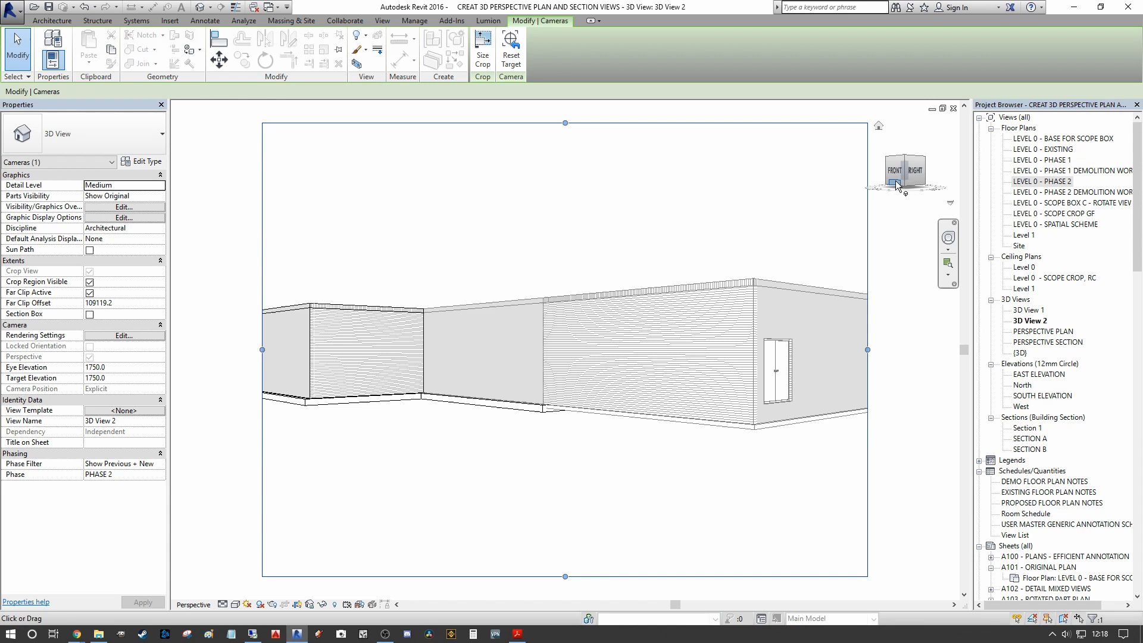
right_click(904, 170)
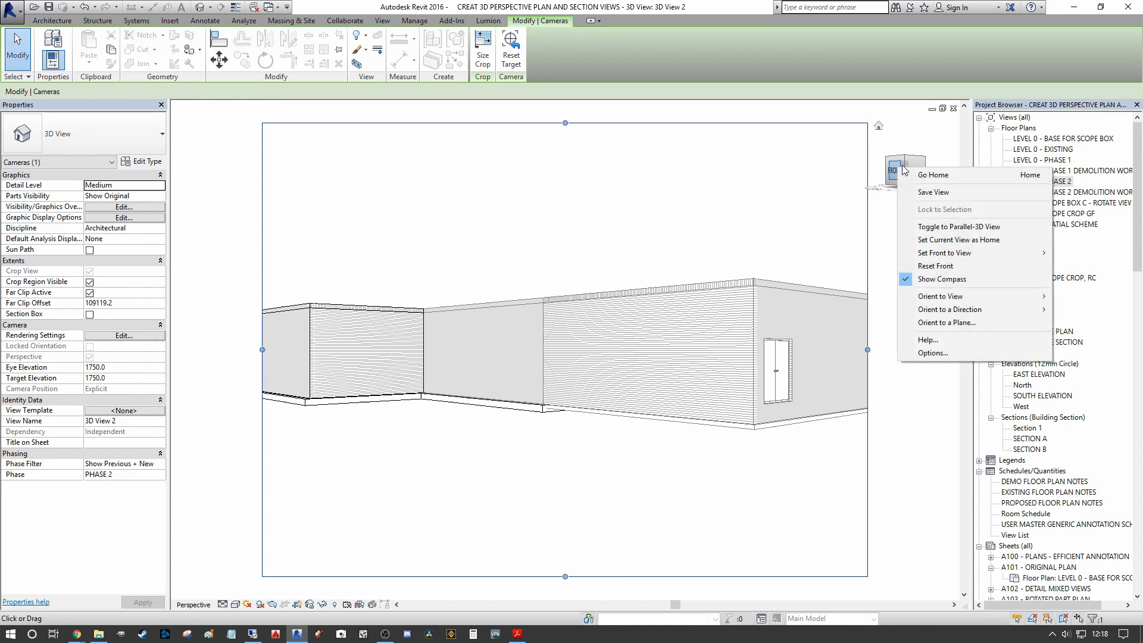
mouse_move(903, 169)
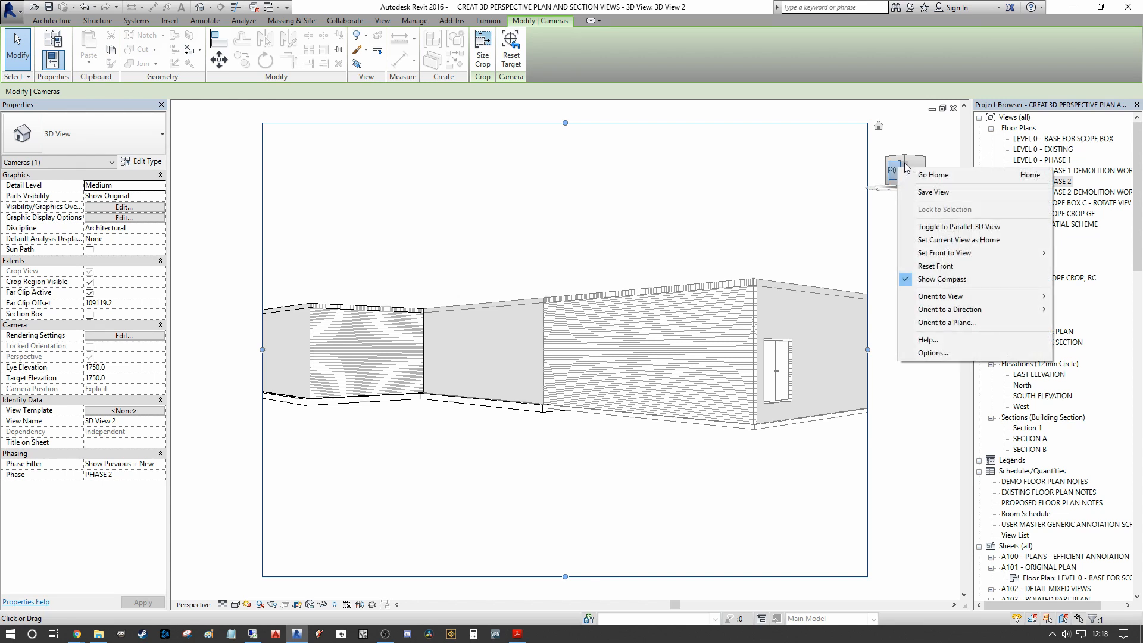
mouse_move(940, 296)
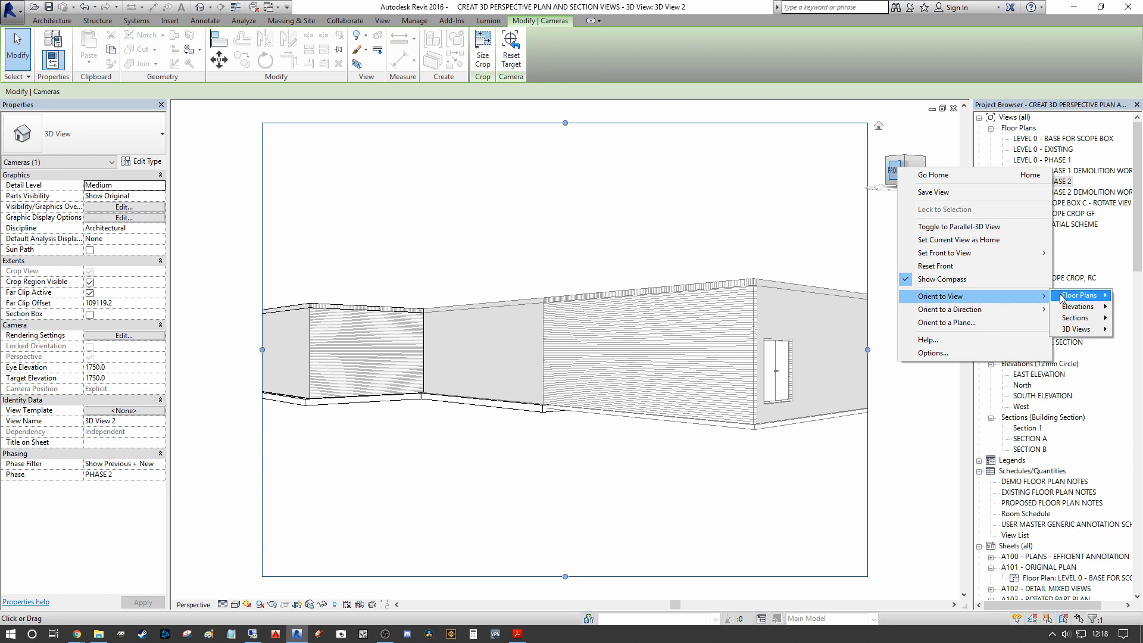
mouse_move(1079, 294)
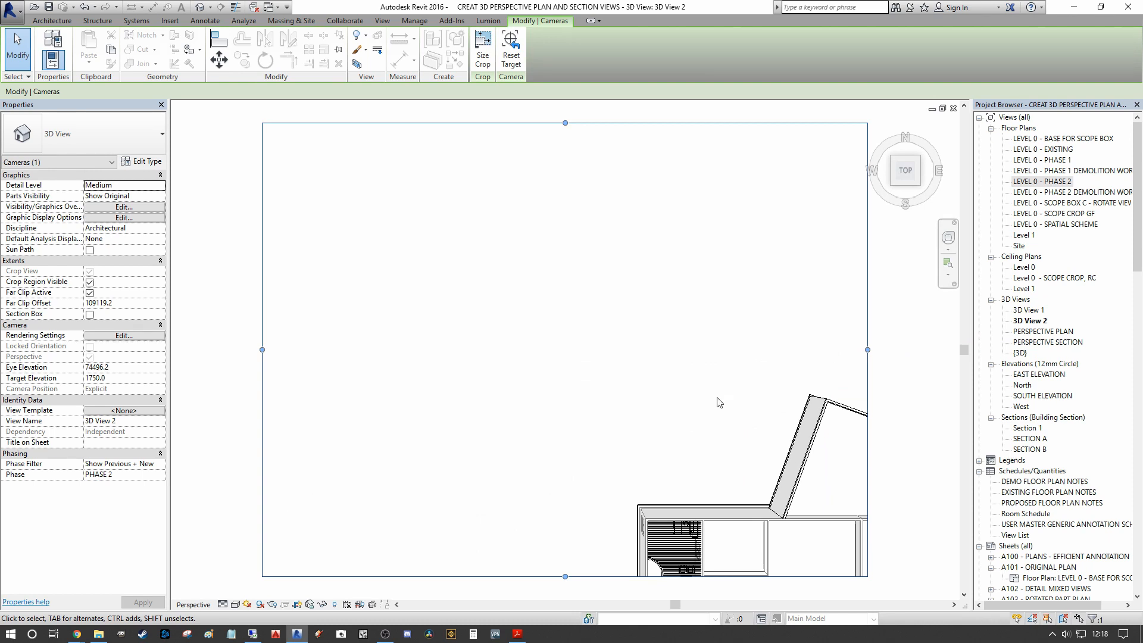
mouse_move(721, 402)
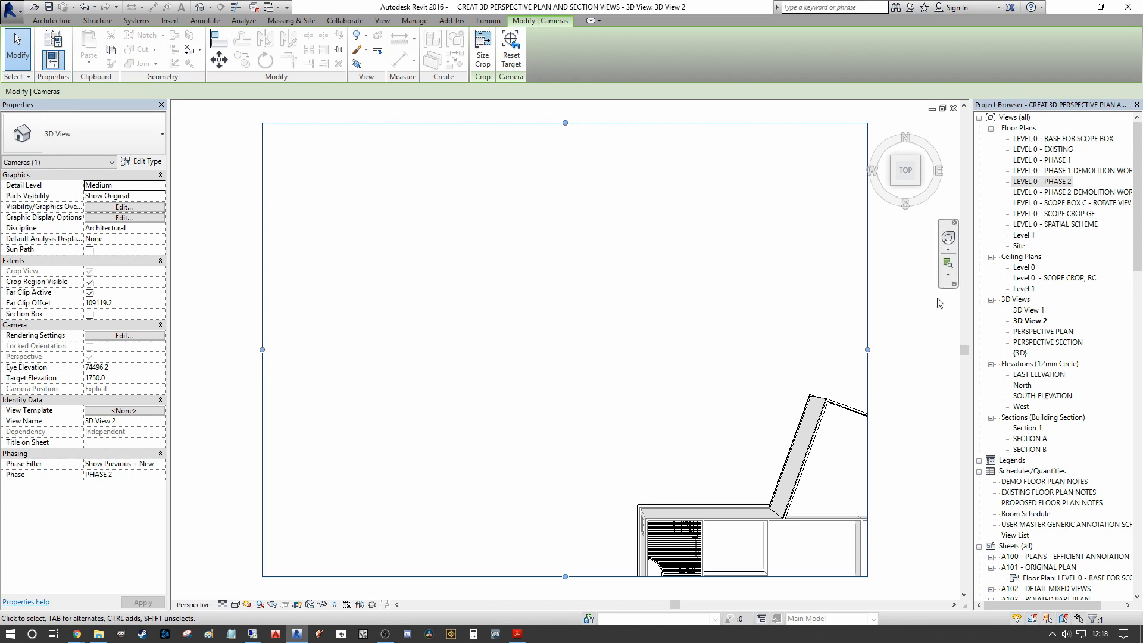
mouse_move(948, 238)
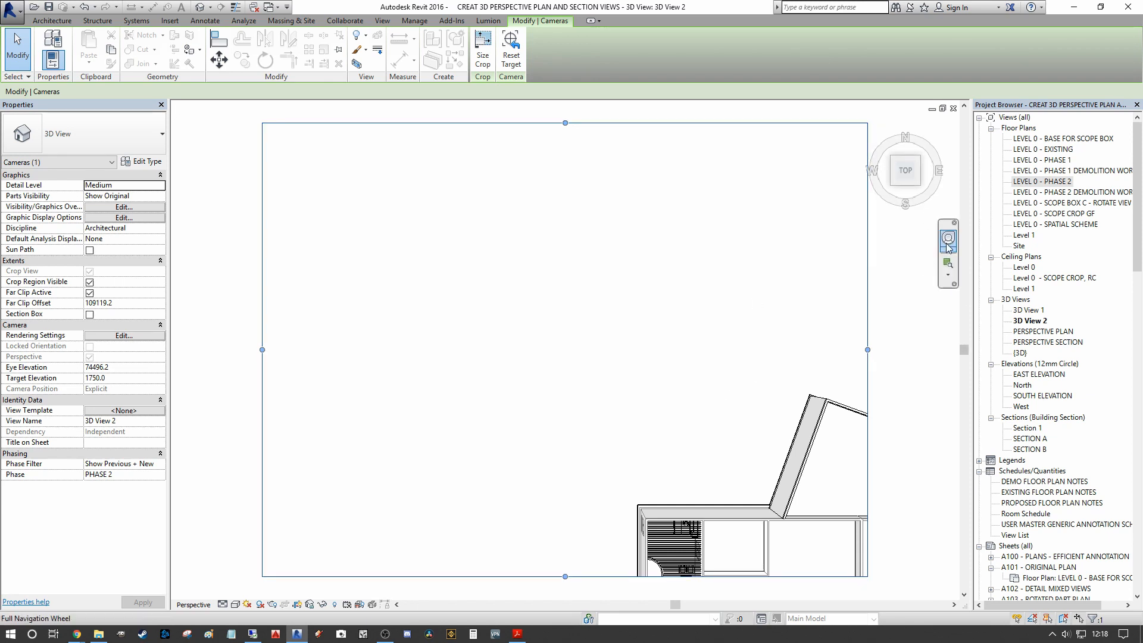
Step: Pan the top-down building into the view centre and pull the crop boundary inward
click(948, 238)
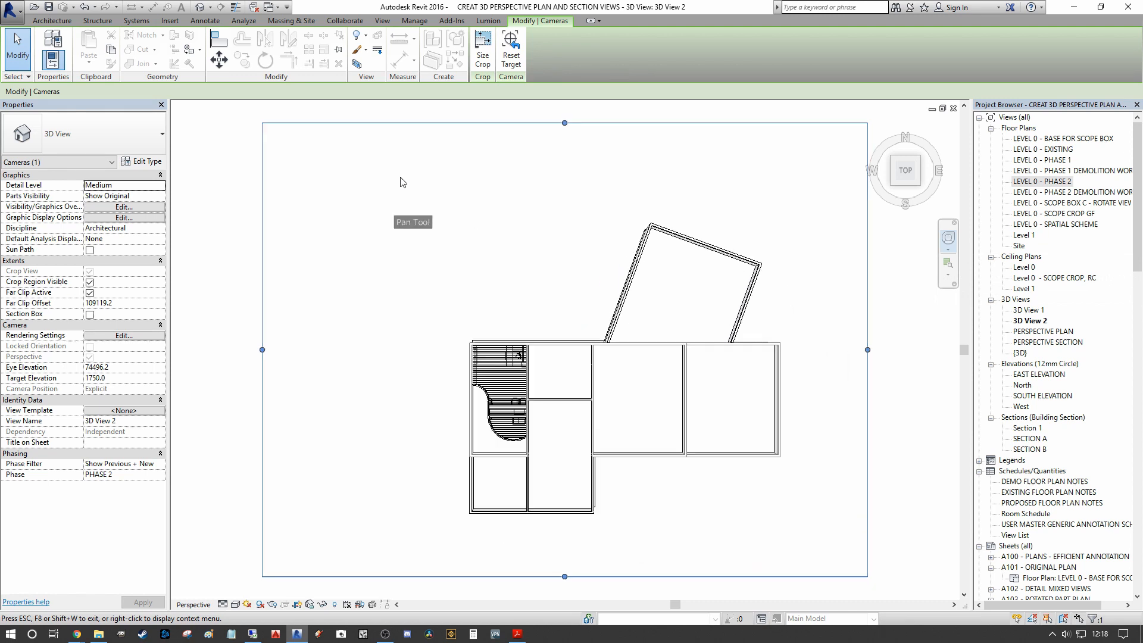
drag(400, 181, 363, 169)
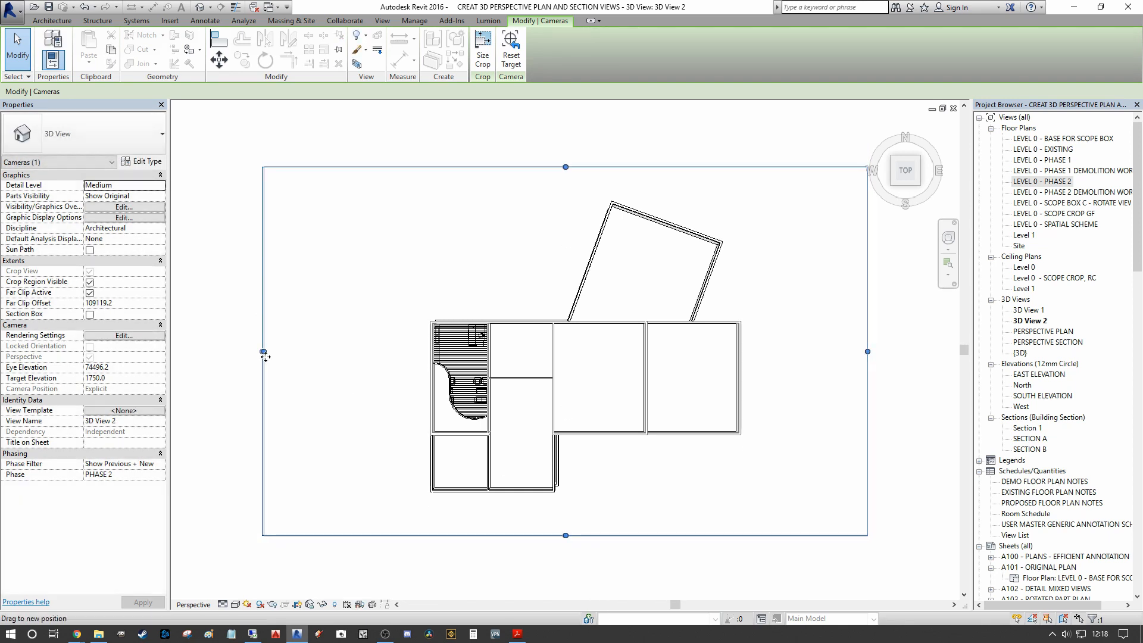
drag(264, 354, 363, 351)
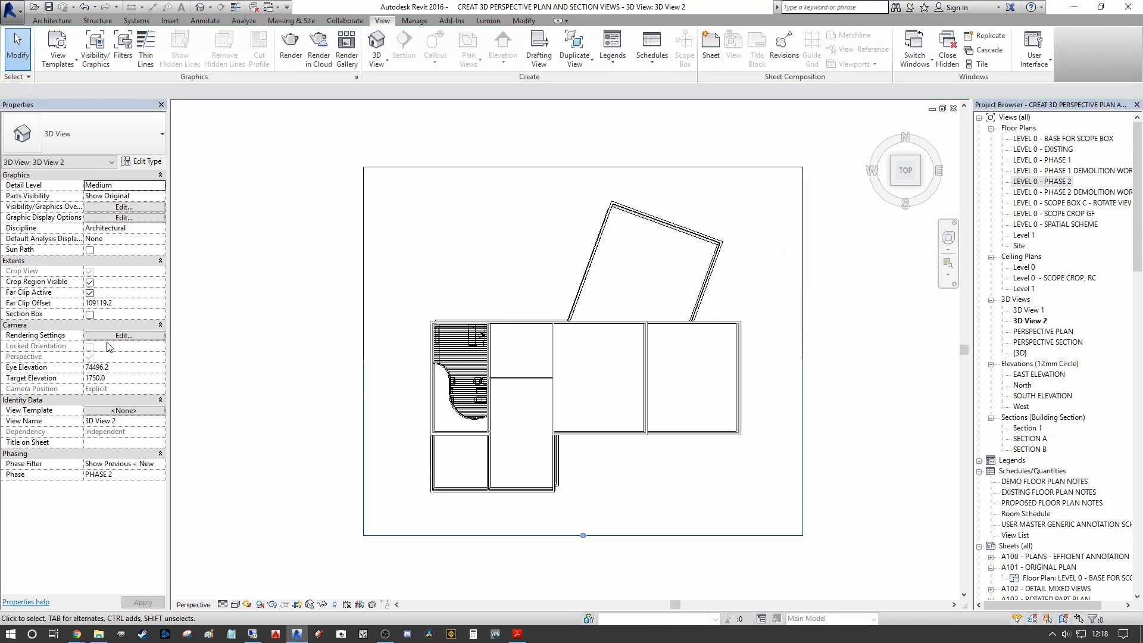
mouse_move(148, 332)
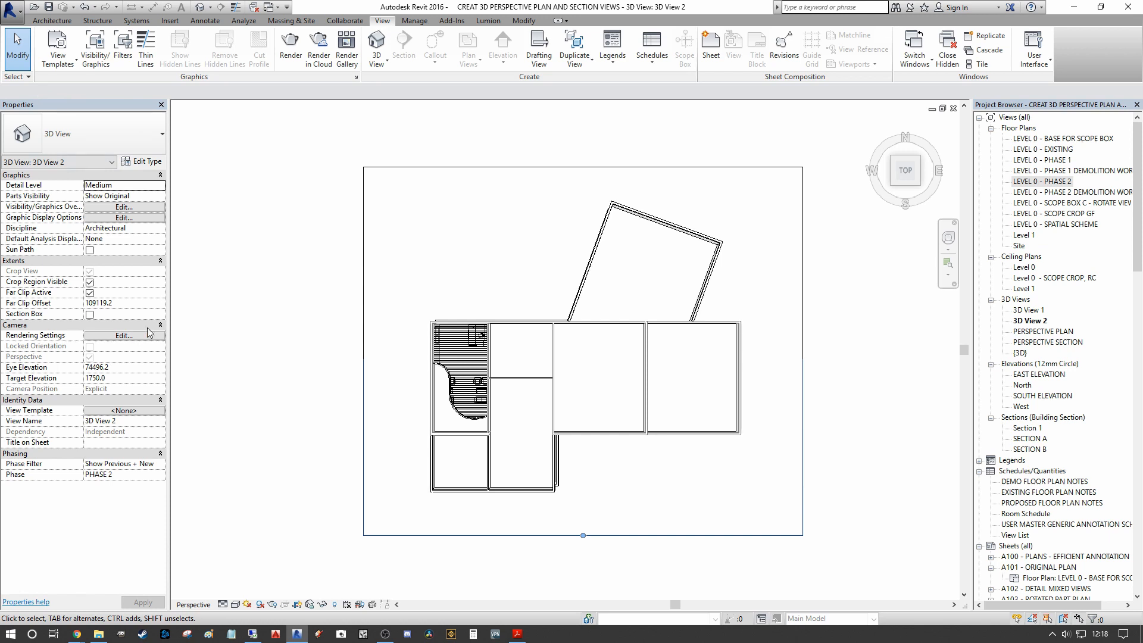
Step: Turn on the section box for the top-down 3D View 2
click(88, 314)
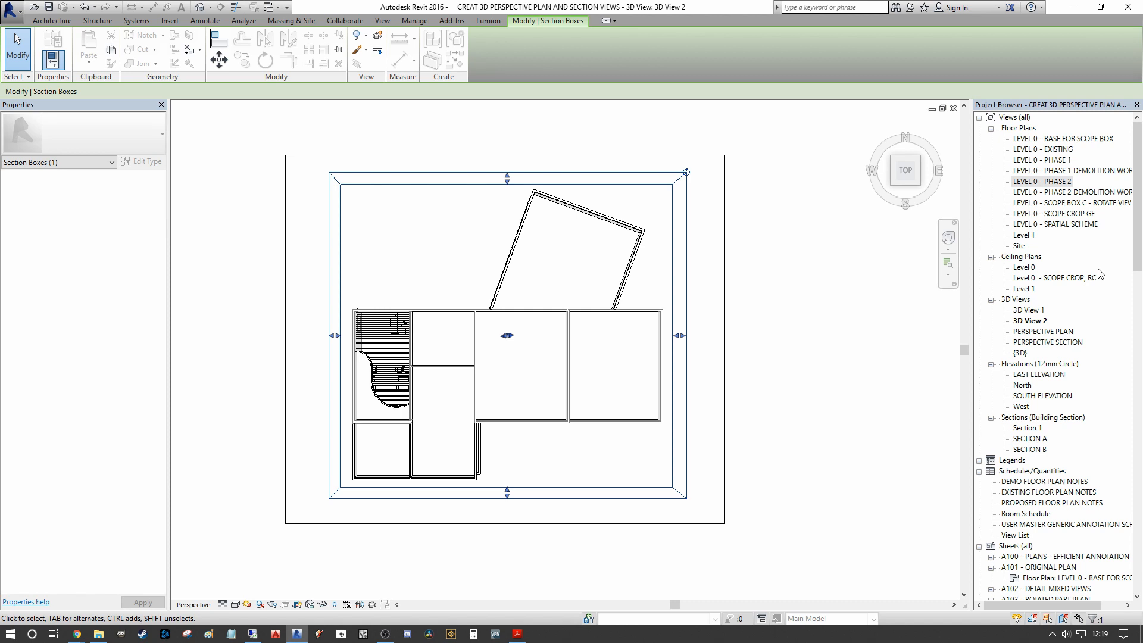
mouse_move(1011, 324)
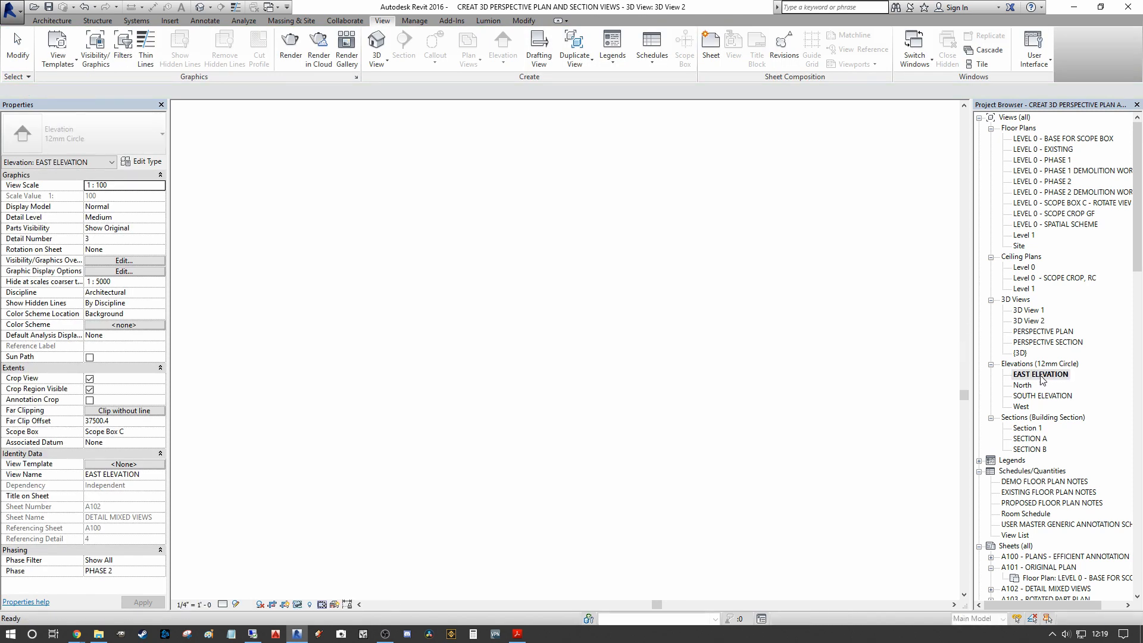
Step: Adjust the section box height from the tiled East Elevation, slicing the building to show furniture
double_click(1039, 374)
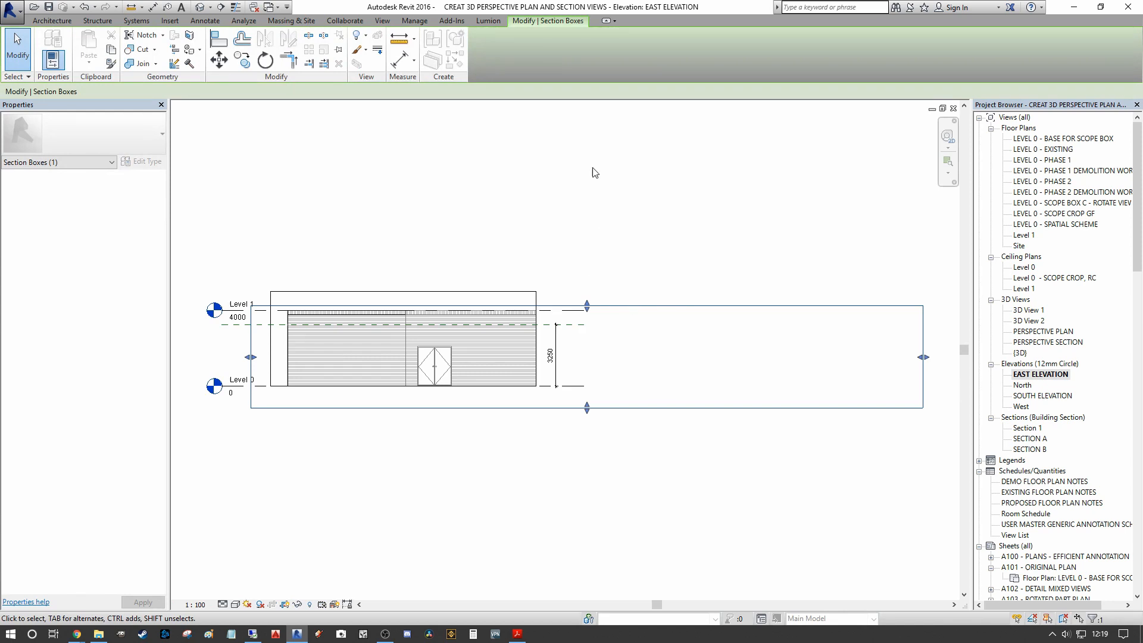
mouse_move(614, 178)
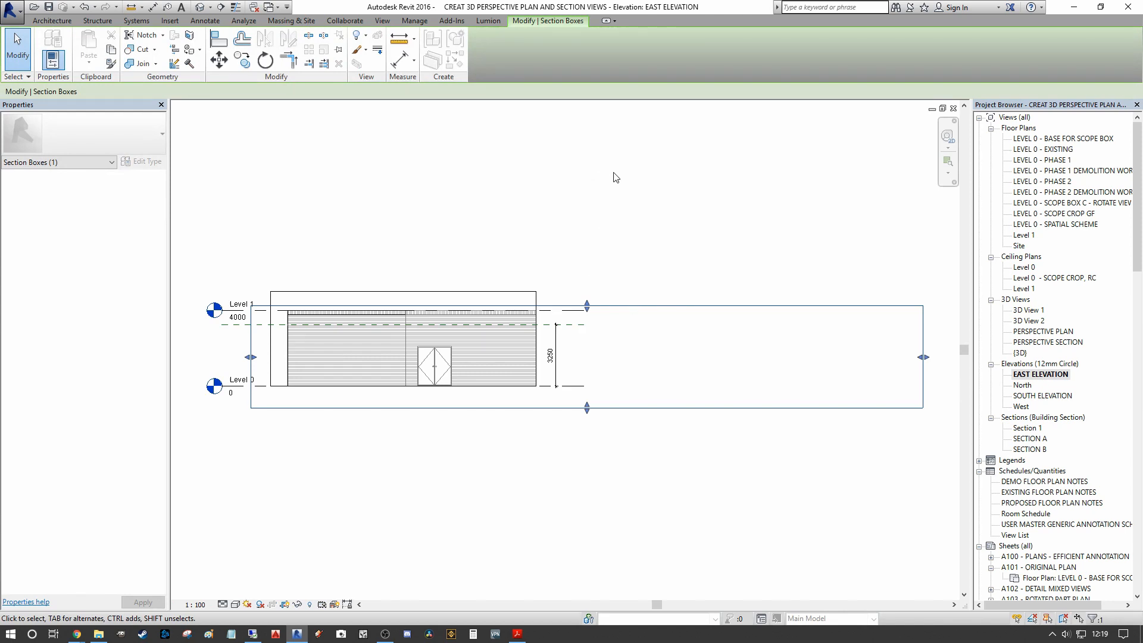
mouse_move(579, 325)
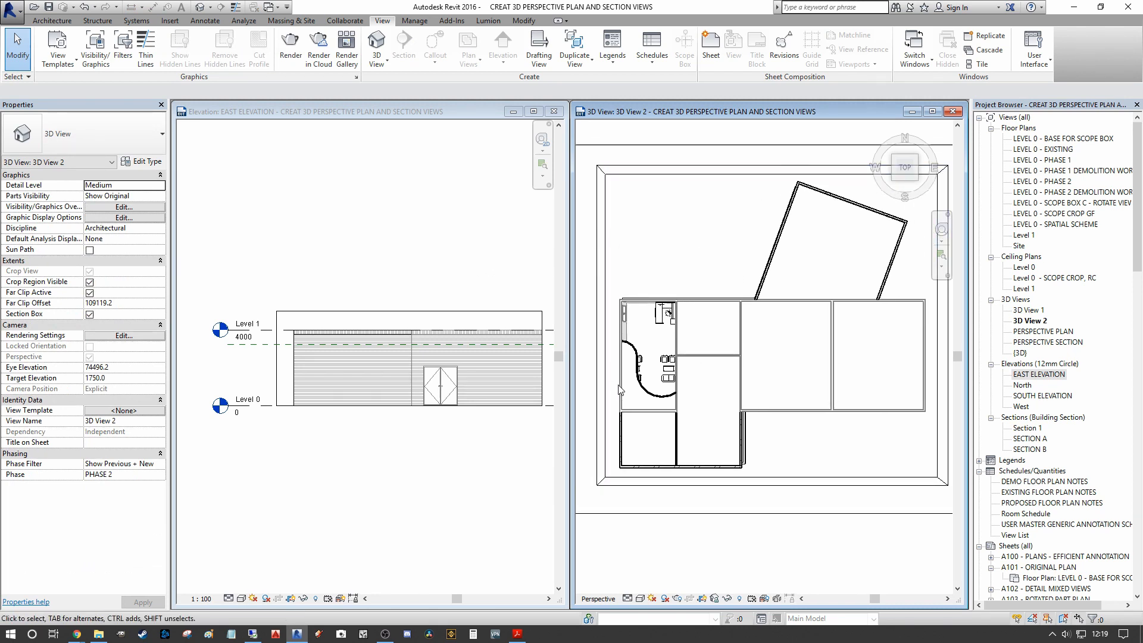
click(620, 352)
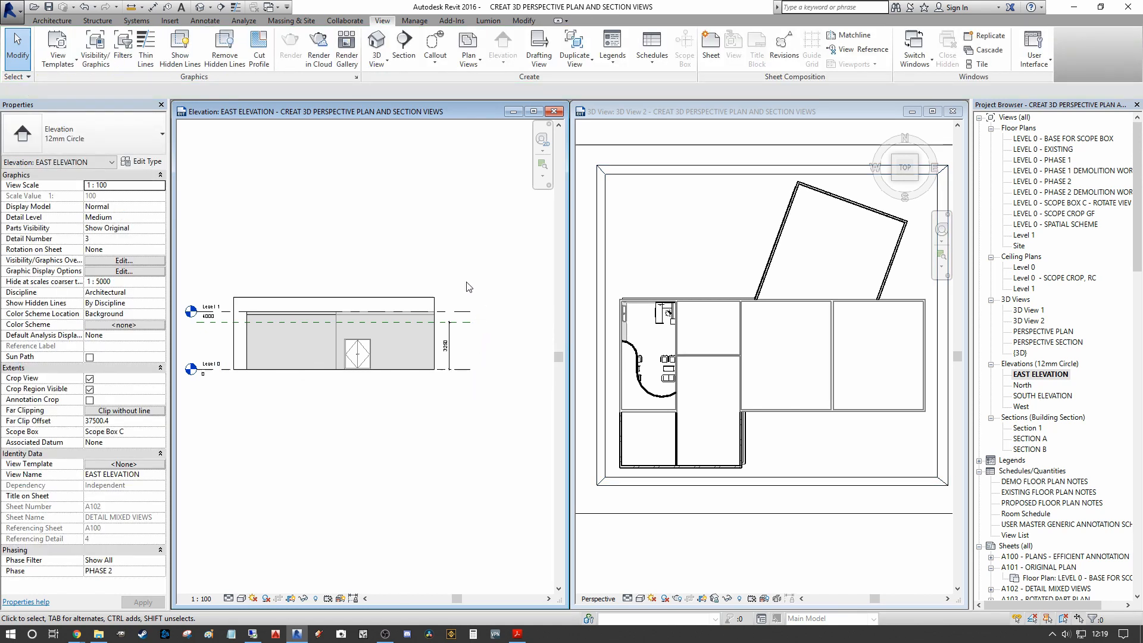
click(472, 328)
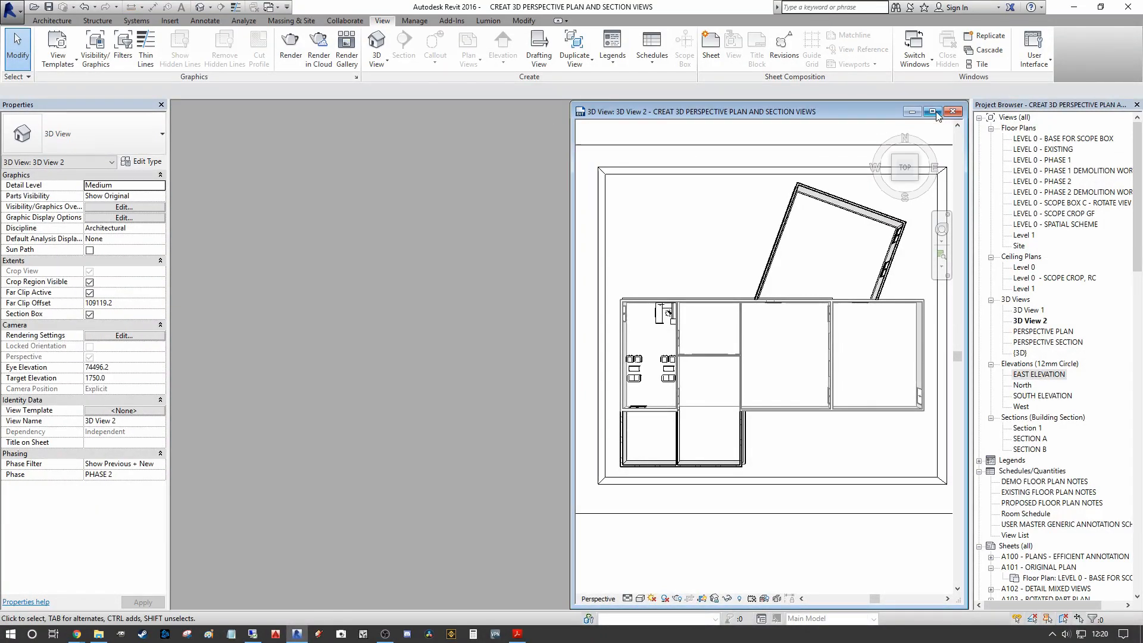
Step: Maximize 3D View 2, hide the section box and turn shadows on
click(935, 111)
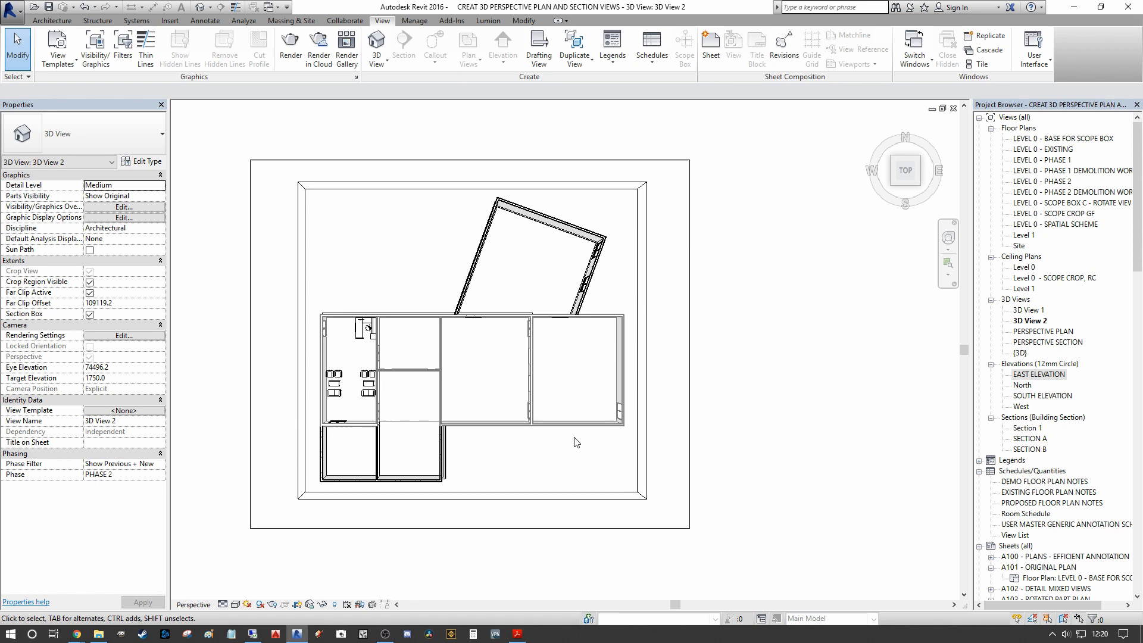
mouse_move(421, 364)
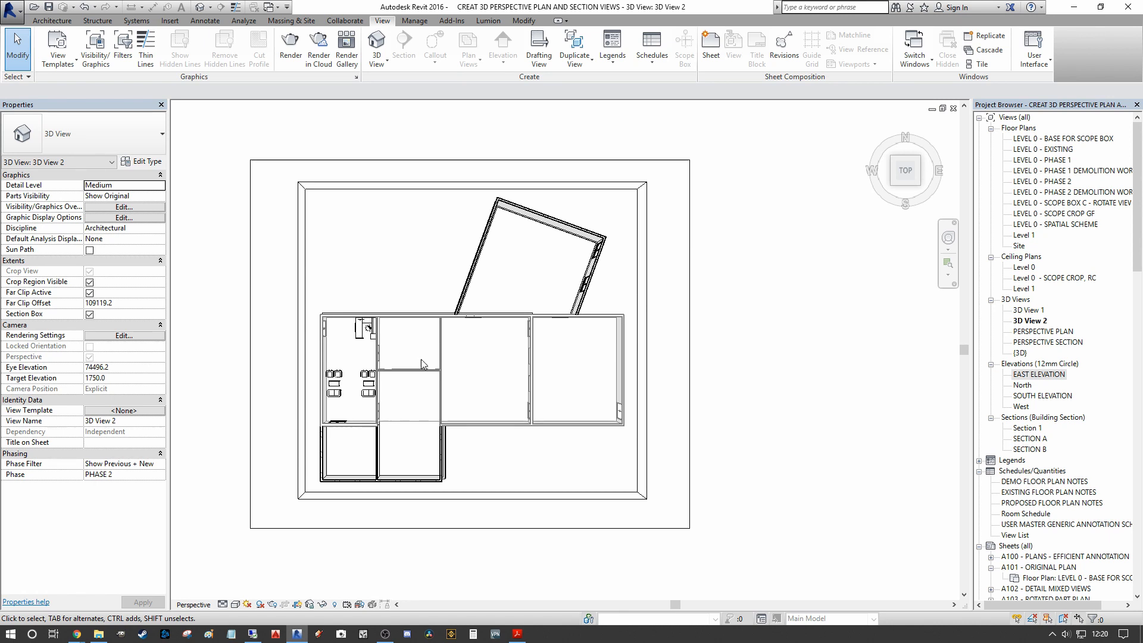
mouse_move(391, 237)
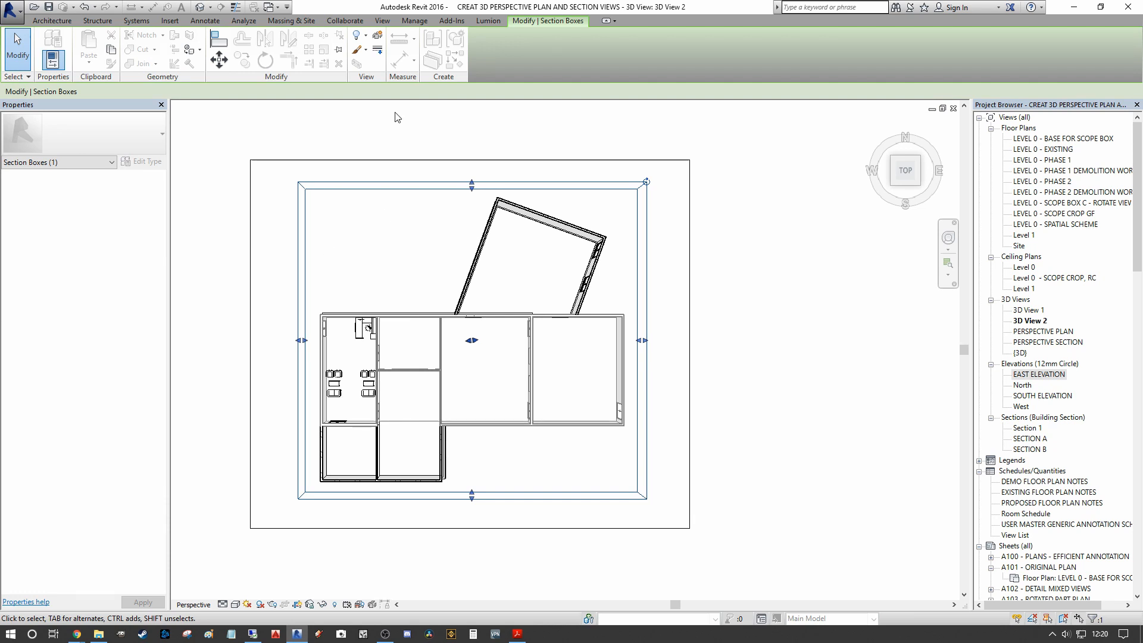
mouse_move(440, 151)
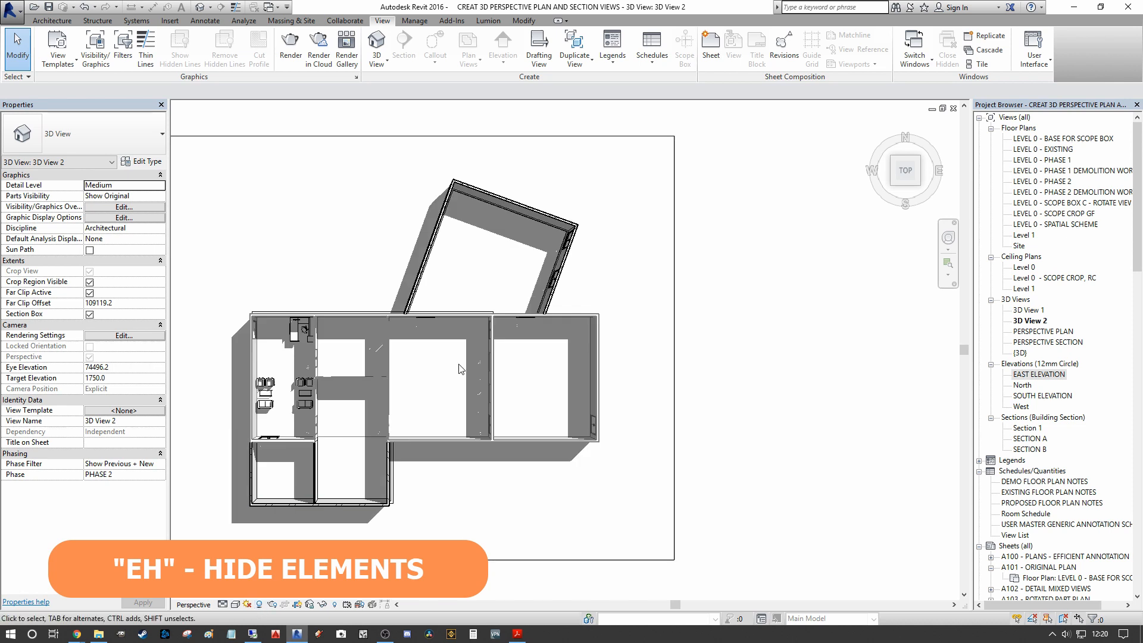
click(236, 603)
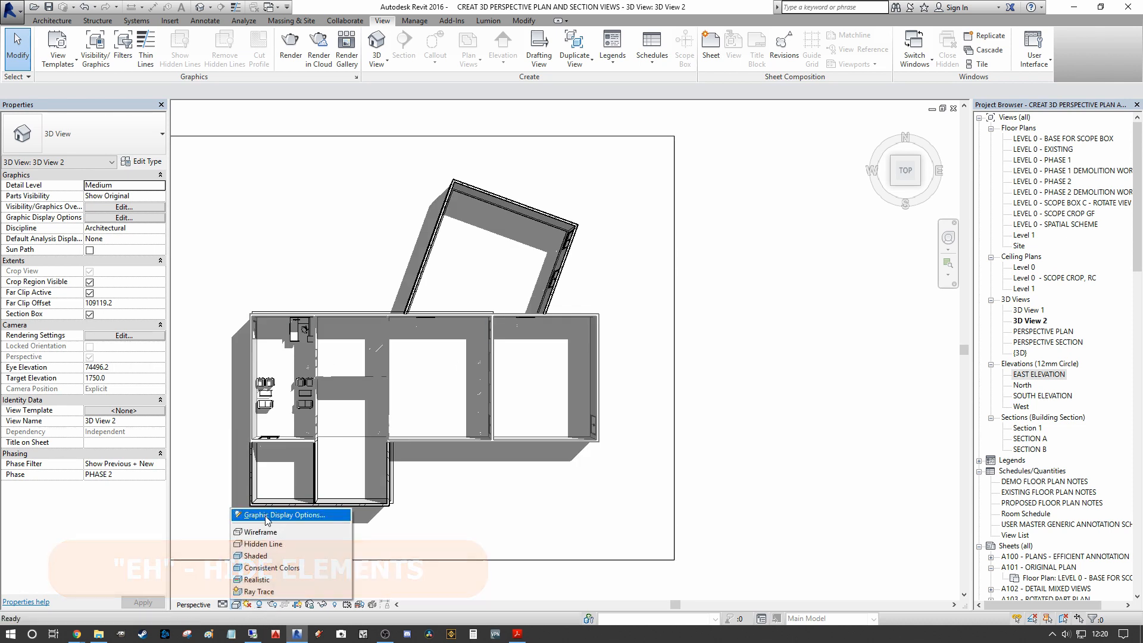
Step: Set Sun and Ambient Light to 50 in Graphic Display Options and hide the crop region
click(271, 514)
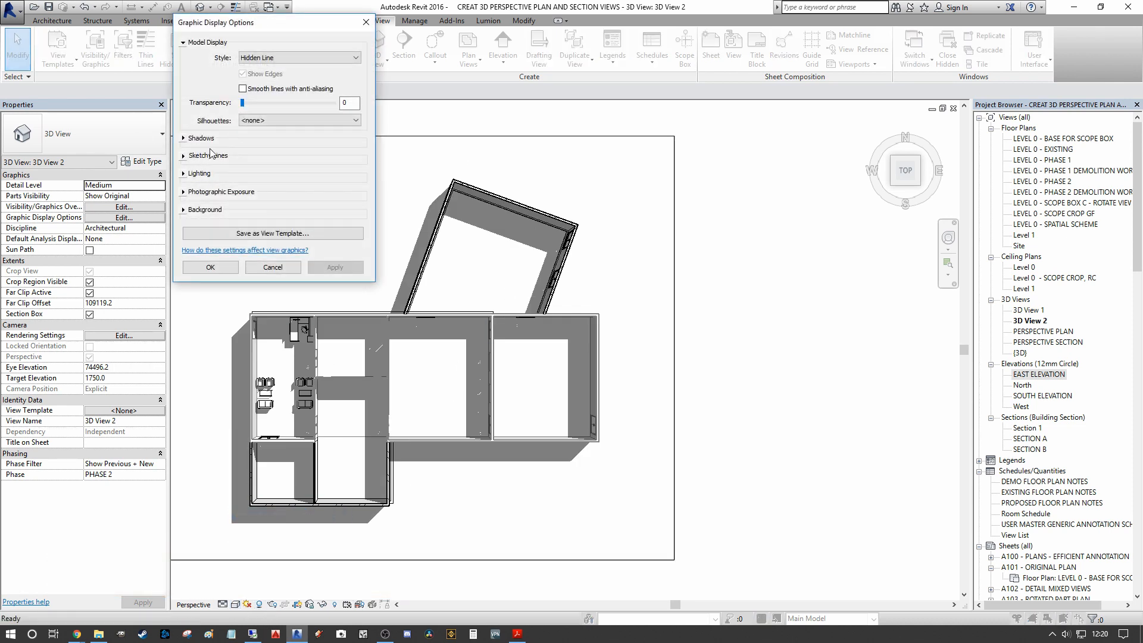
click(198, 137)
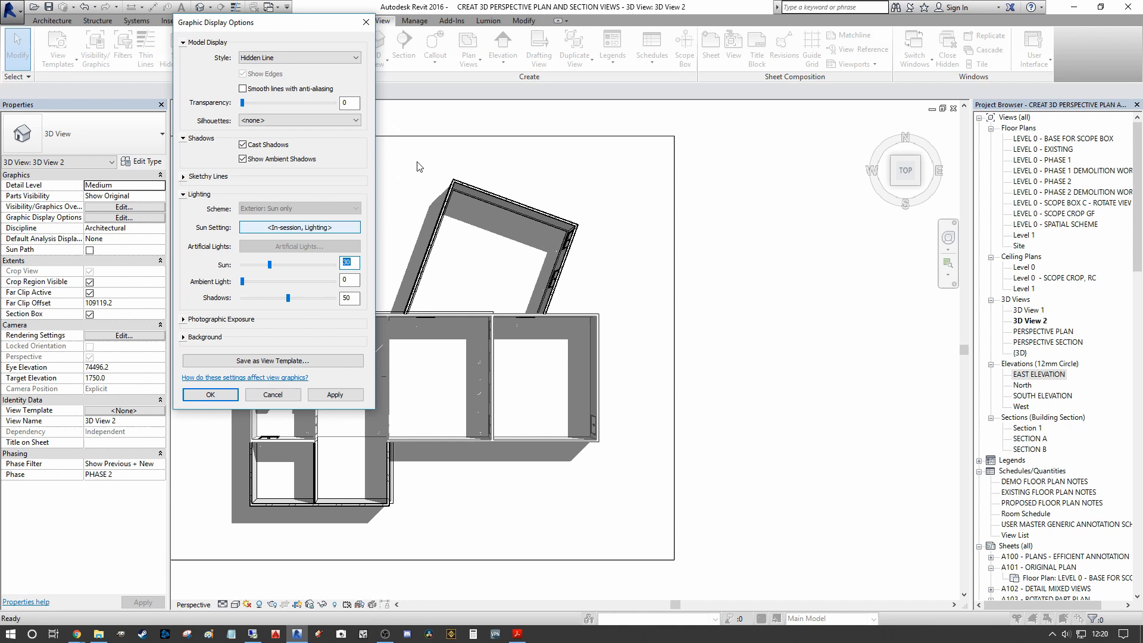
drag(253, 264, 288, 265)
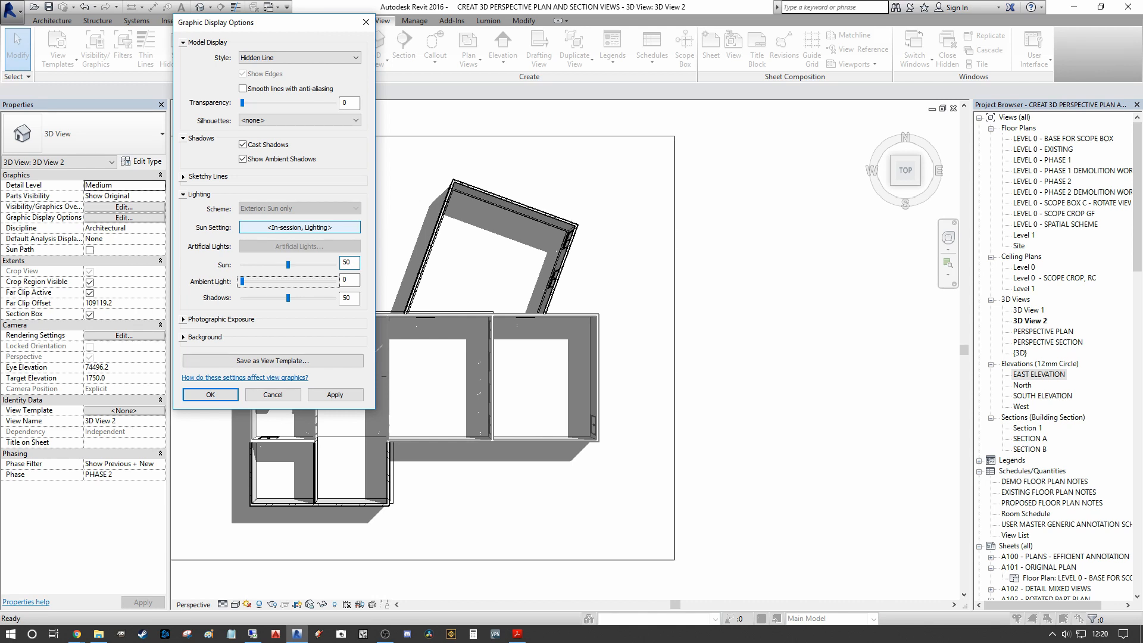
drag(242, 280, 286, 281)
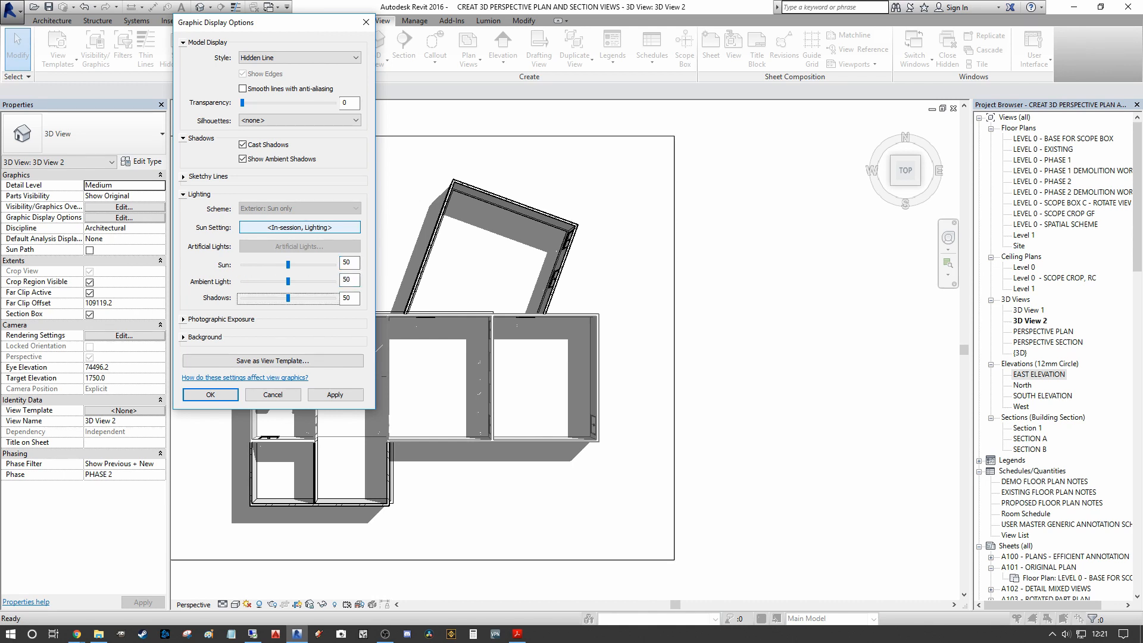
click(210, 394)
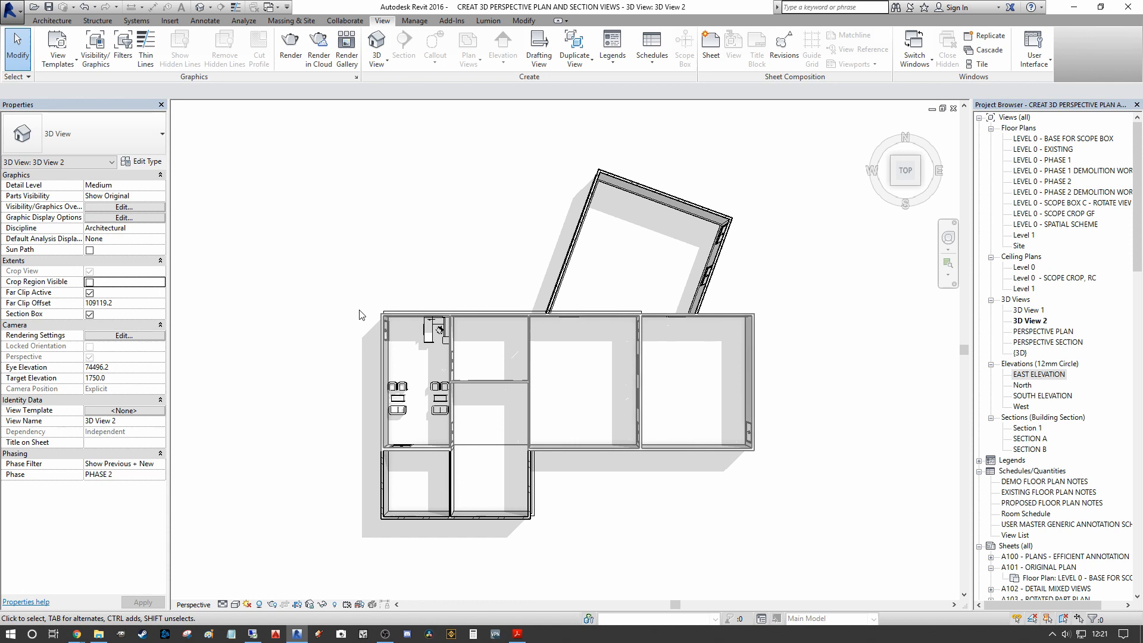
mouse_move(276, 376)
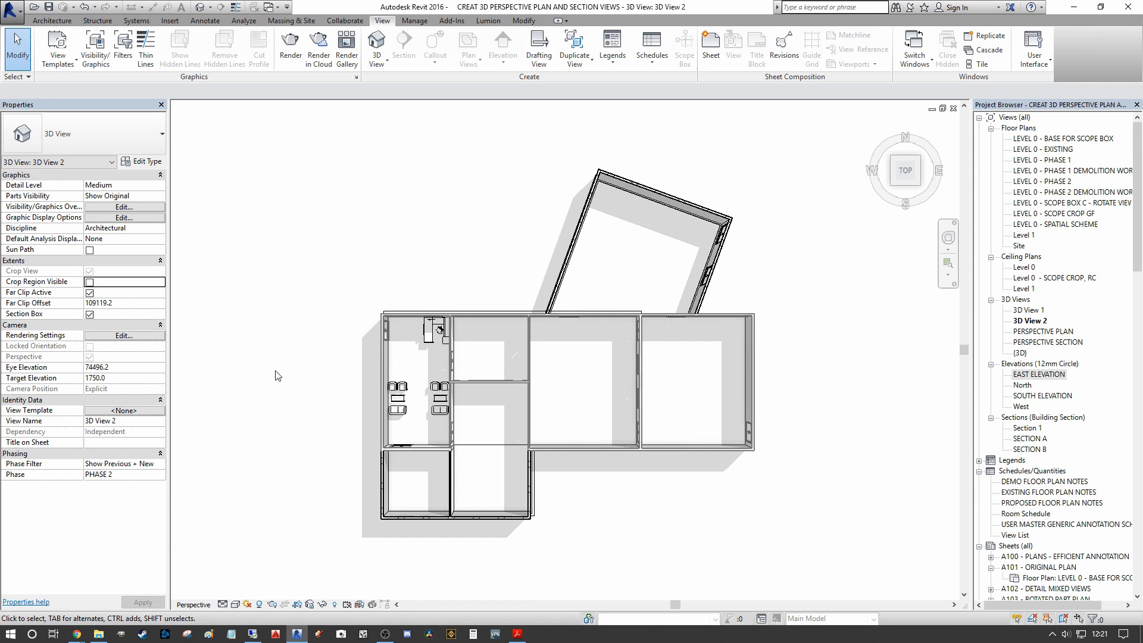
mouse_move(435, 192)
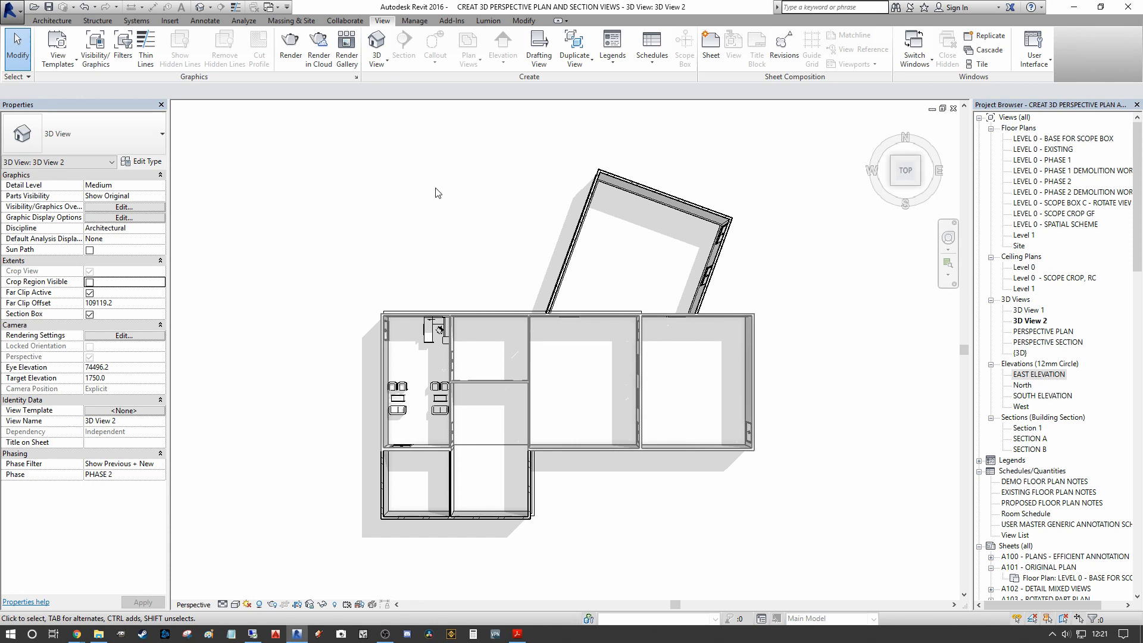
click(510, 319)
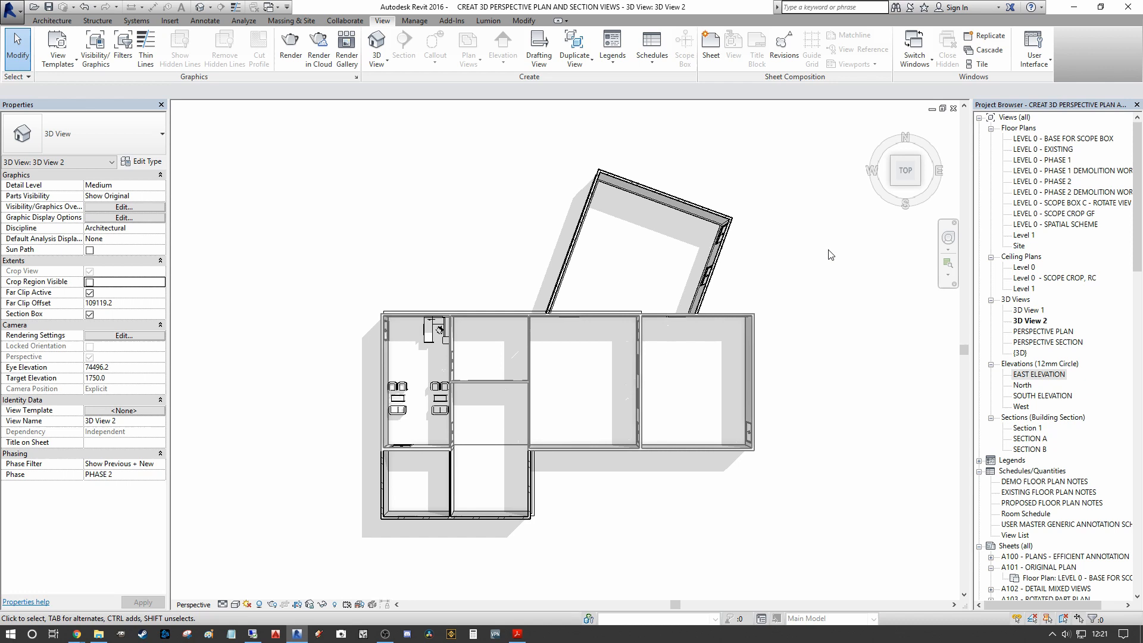
Step: Reopen the LEVEL 0 - PHASE 2 floor plan from the Project Browser
click(1071, 192)
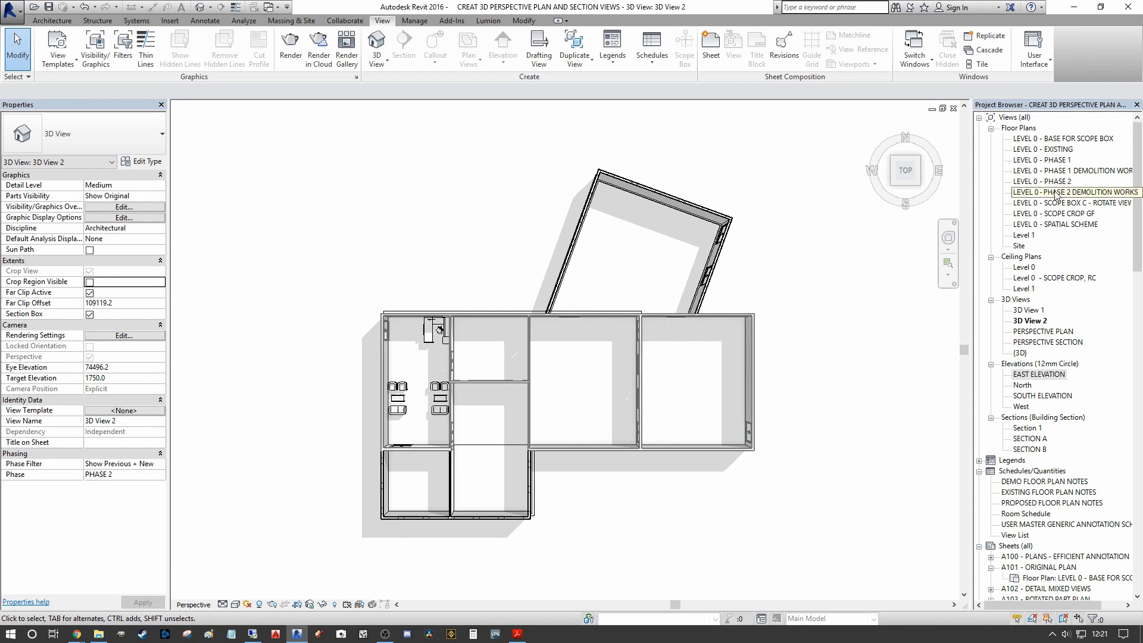
double_click(1038, 180)
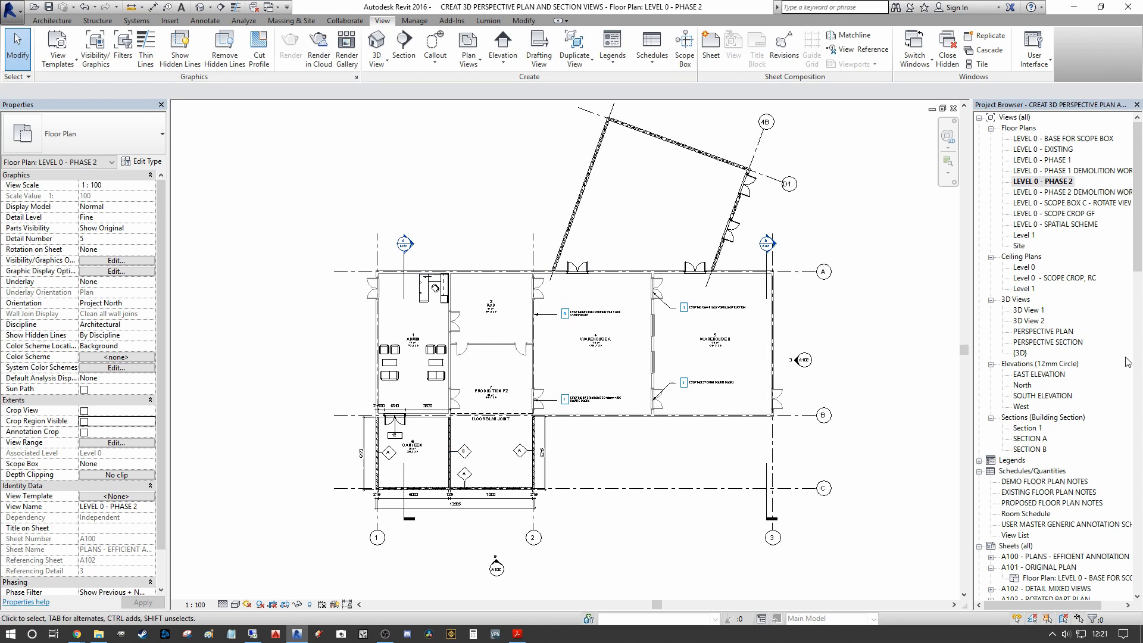
double_click(1050, 341)
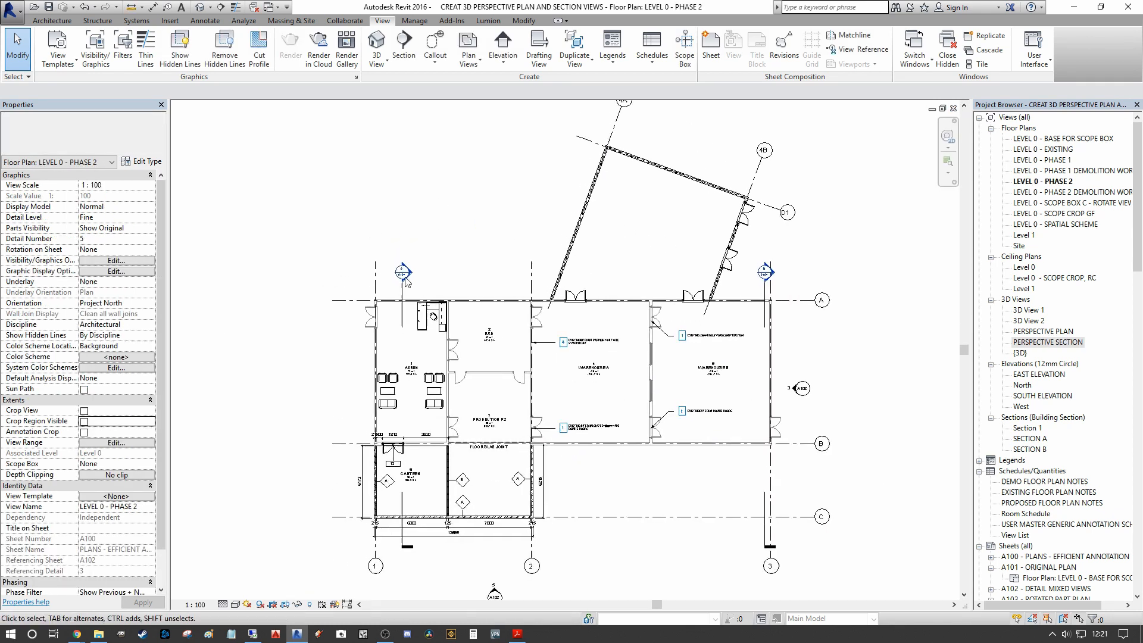
mouse_move(376, 45)
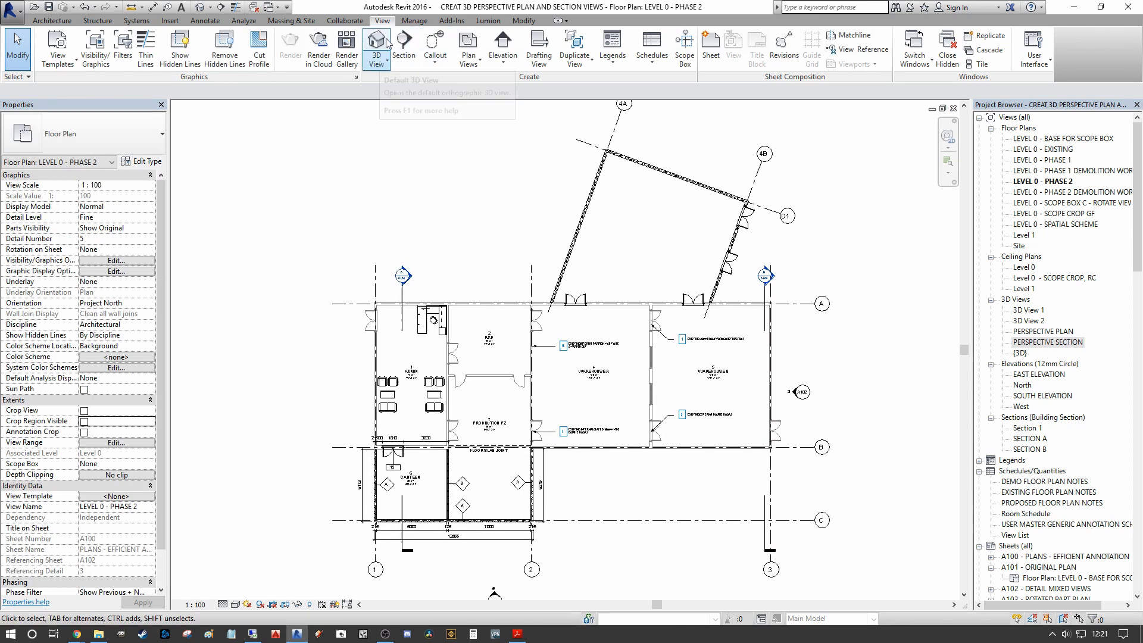
mouse_move(383, 46)
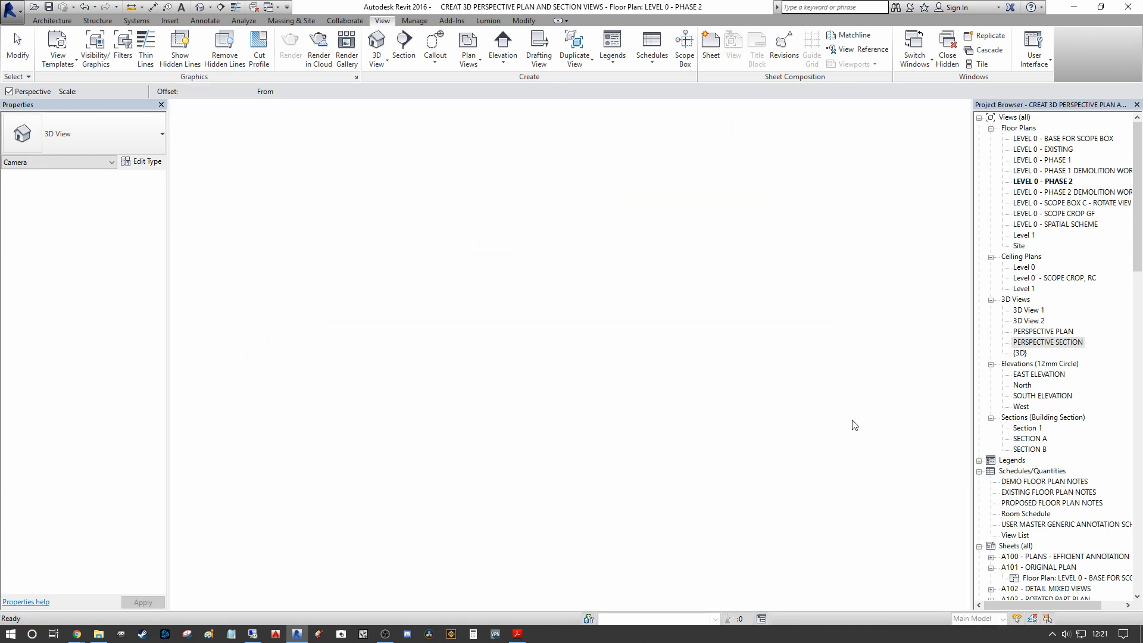
Step: Place the 3D View 3 camera and widen its crop region around the building
double_click(1029, 320)
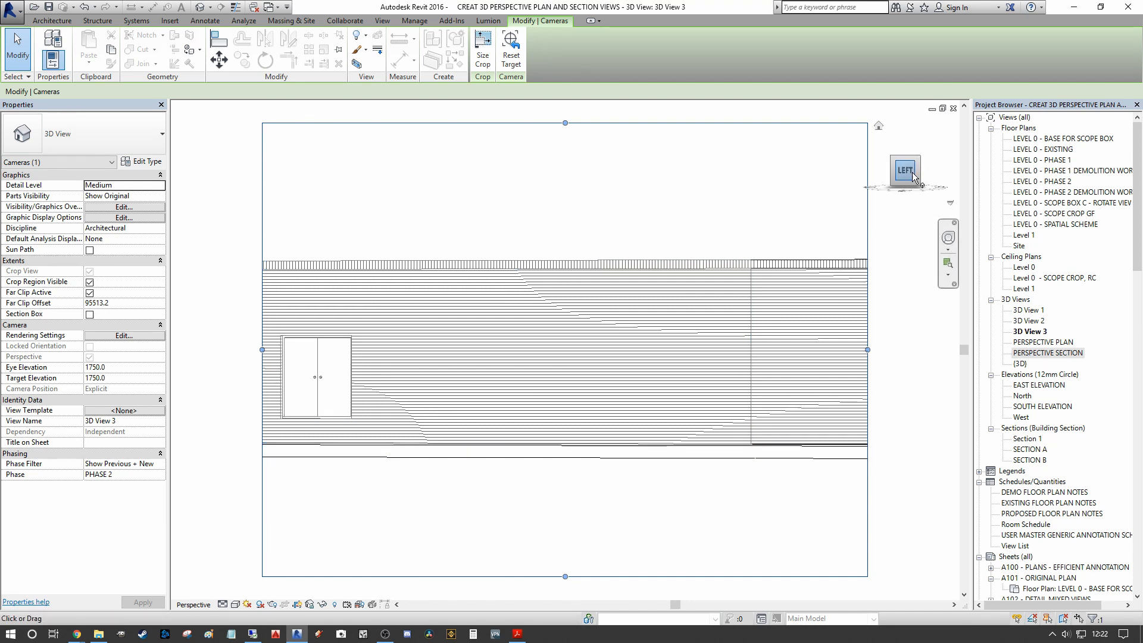
right_click(906, 170)
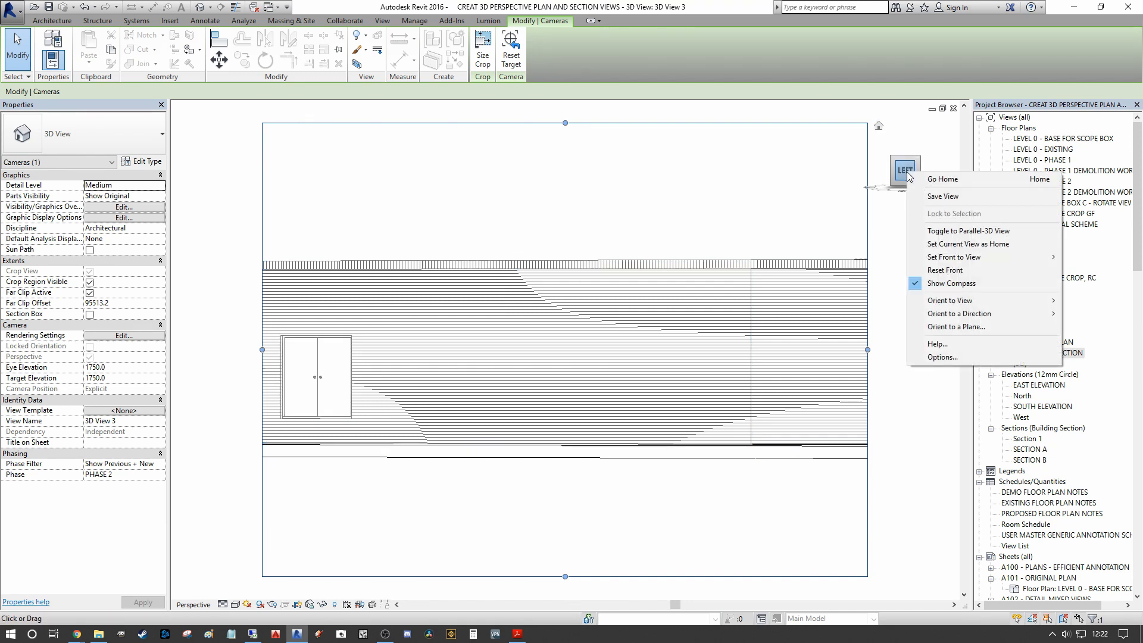
mouse_move(995, 228)
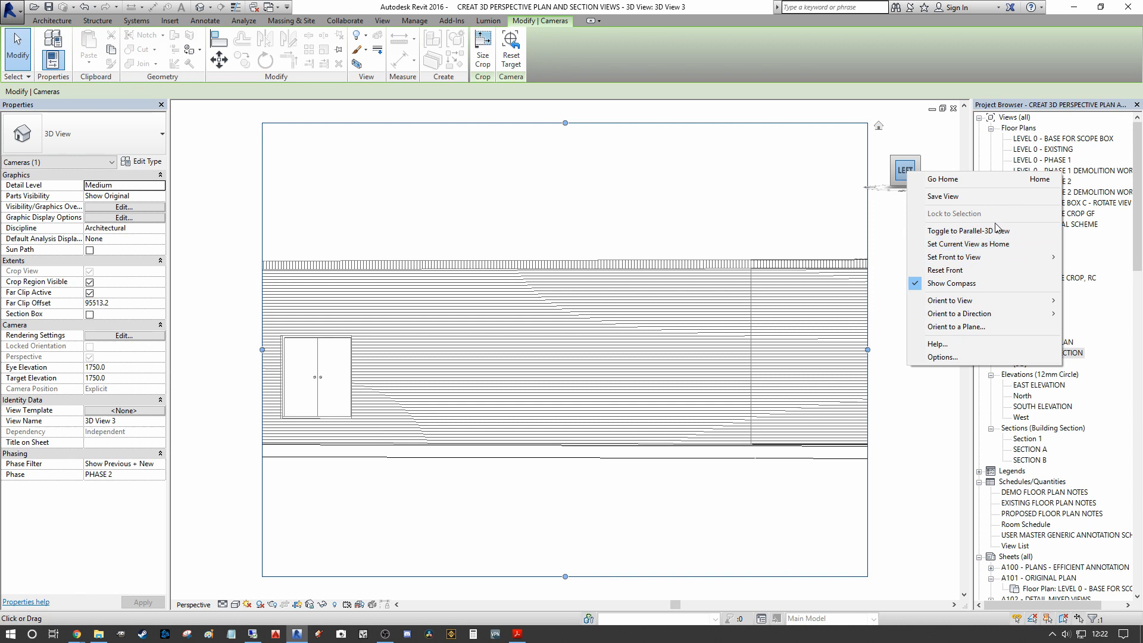
mouse_move(950, 299)
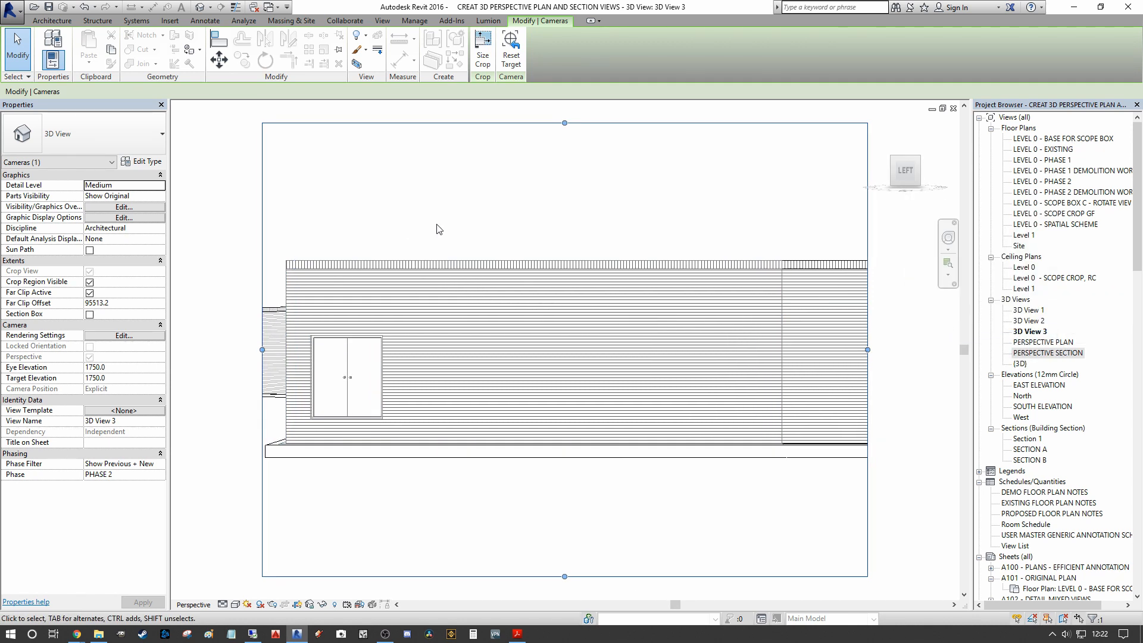
drag(866, 350, 783, 318)
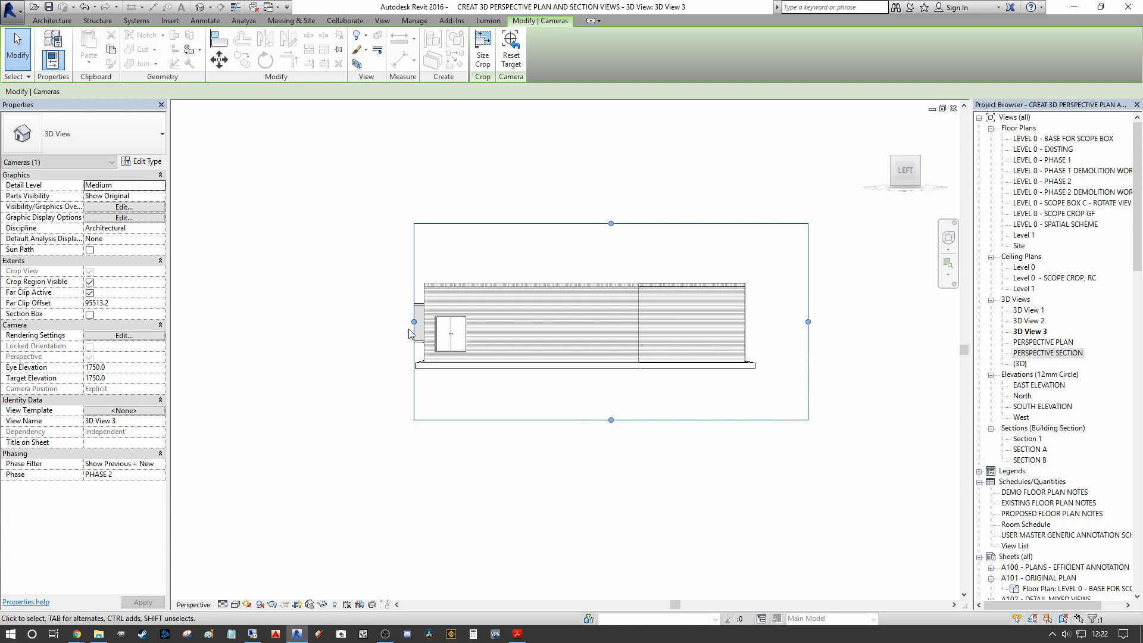
drag(414, 321, 354, 321)
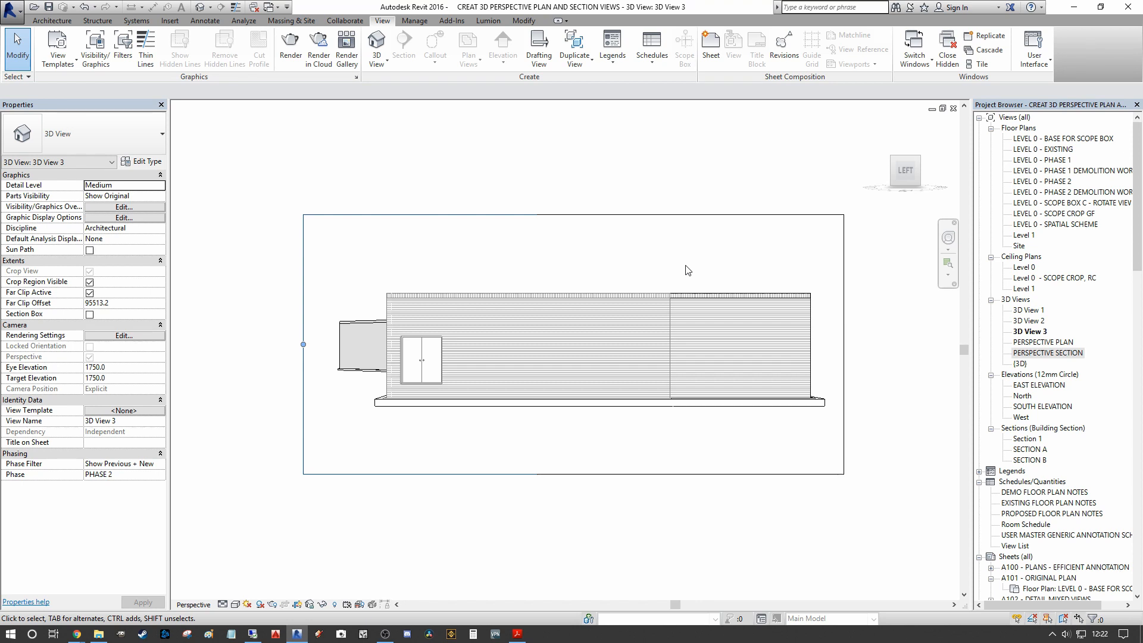
mouse_move(712, 122)
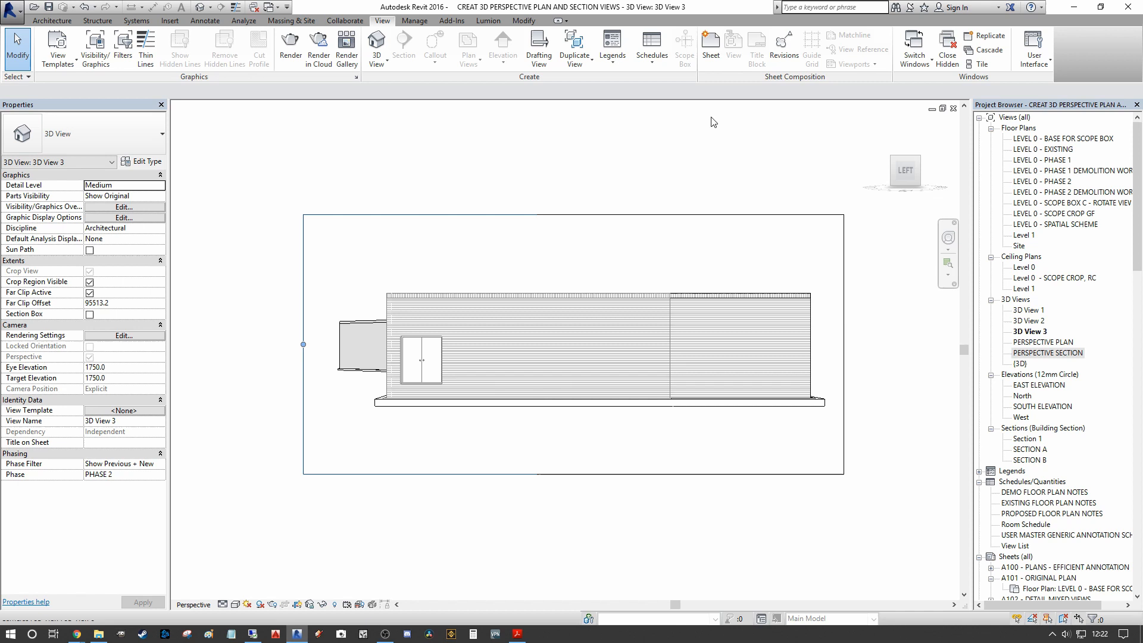
Step: Enable Section Box for 3D View 3 and check its extent in the East and South elevations
click(89, 314)
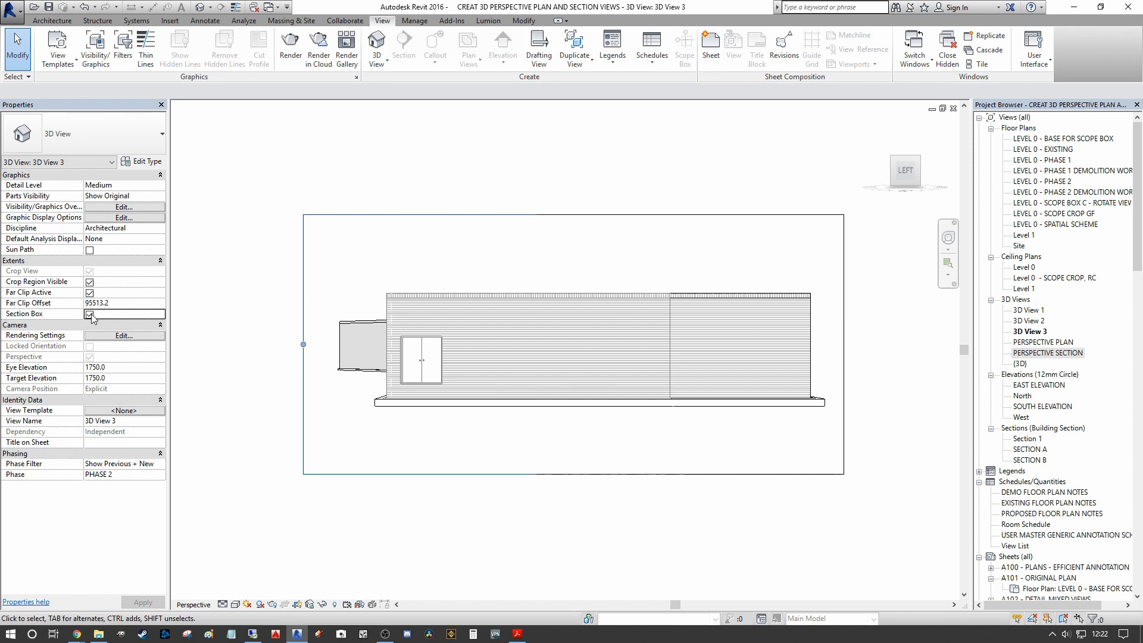
click(90, 313)
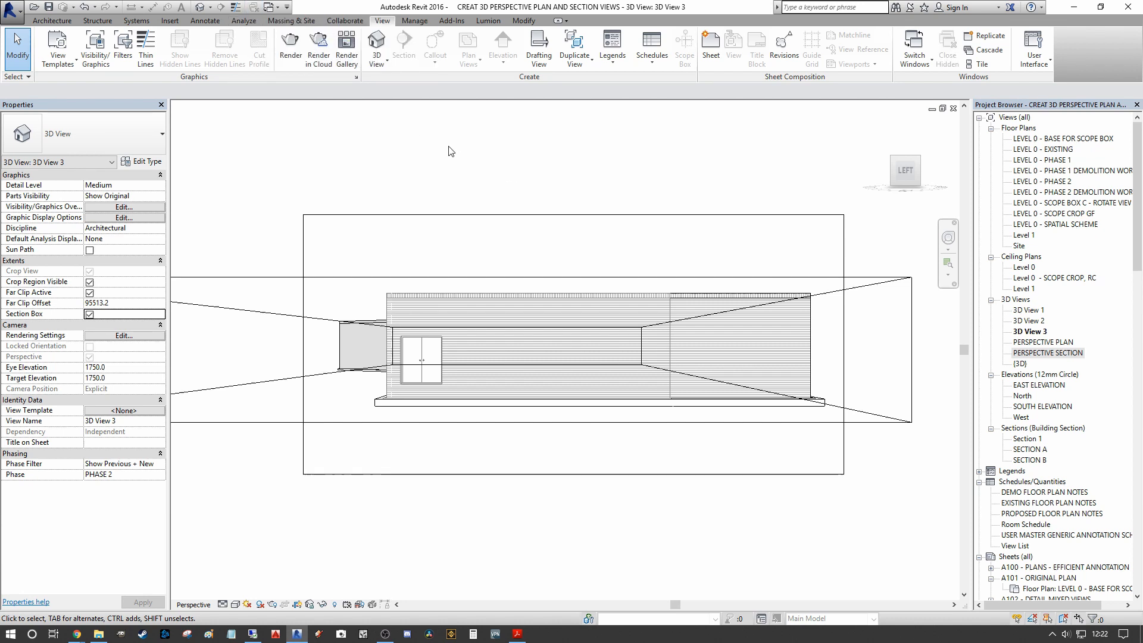
mouse_move(1069, 314)
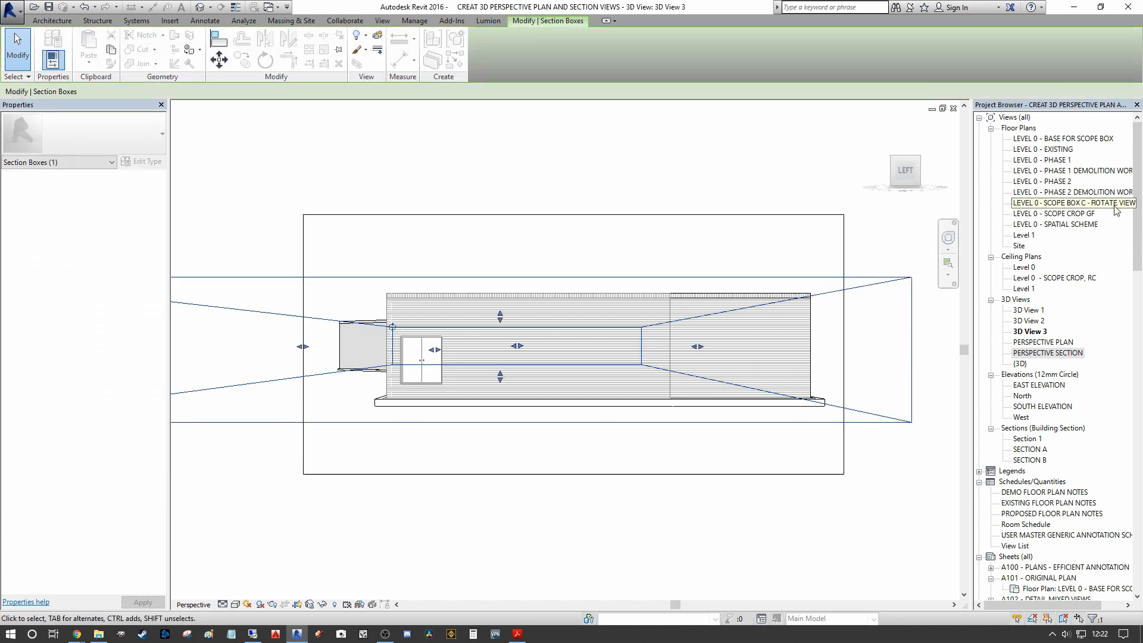
mouse_move(1034, 387)
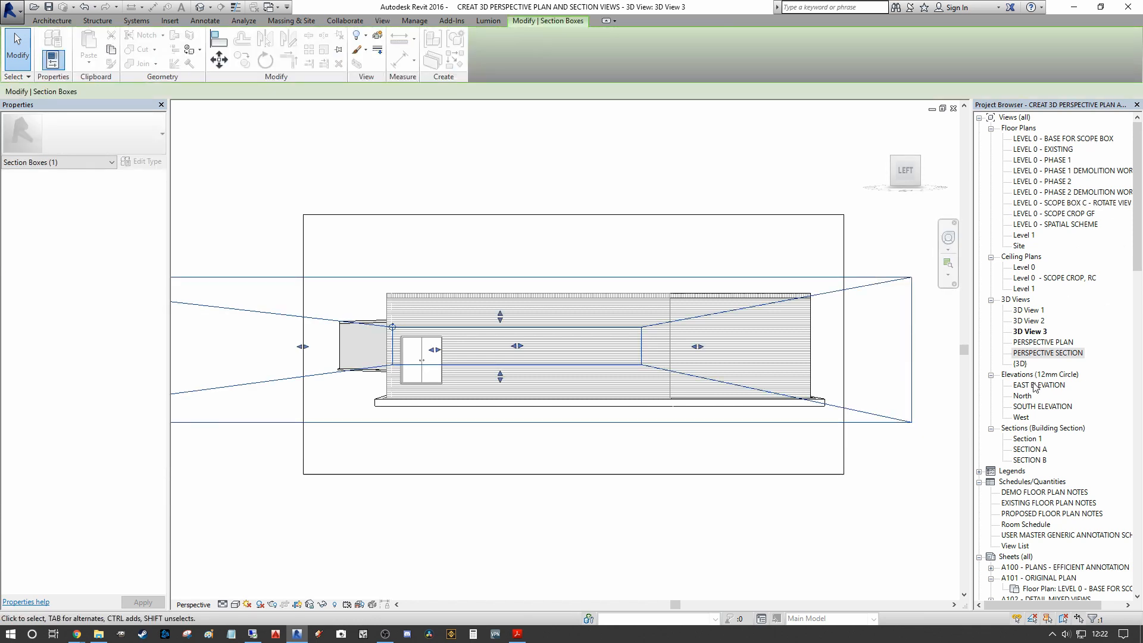
double_click(1039, 385)
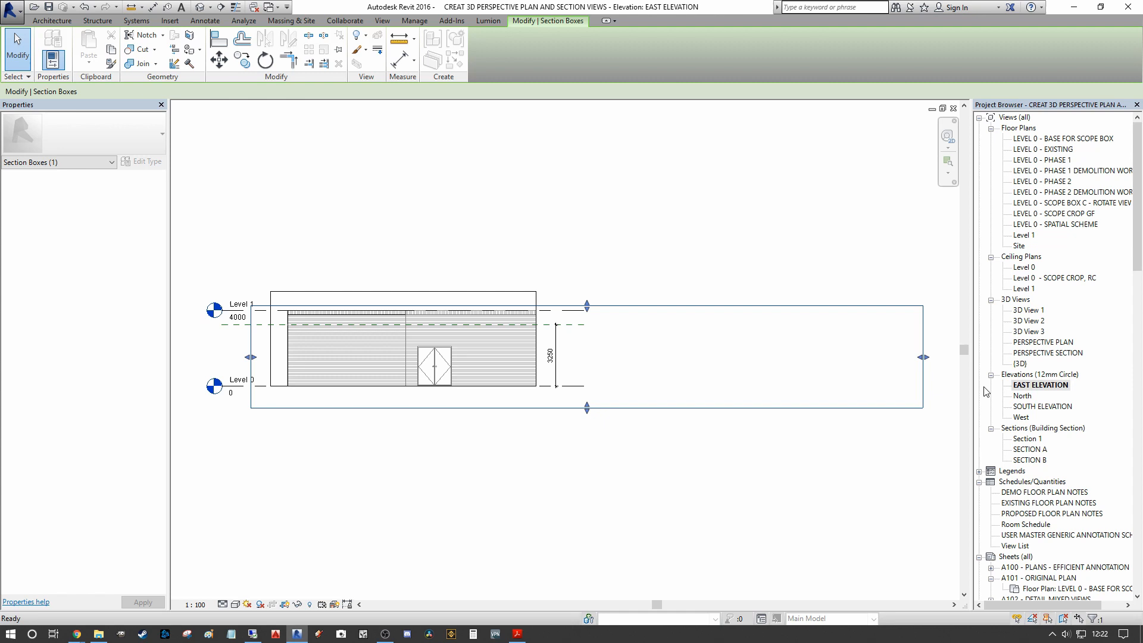
click(1042, 406)
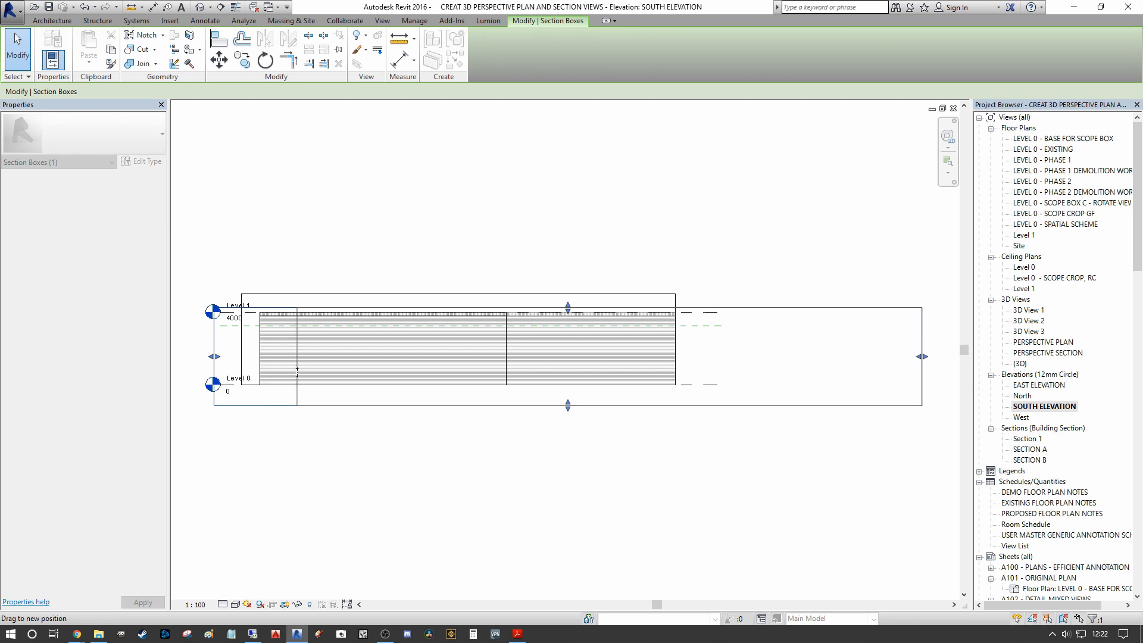
click(381, 20)
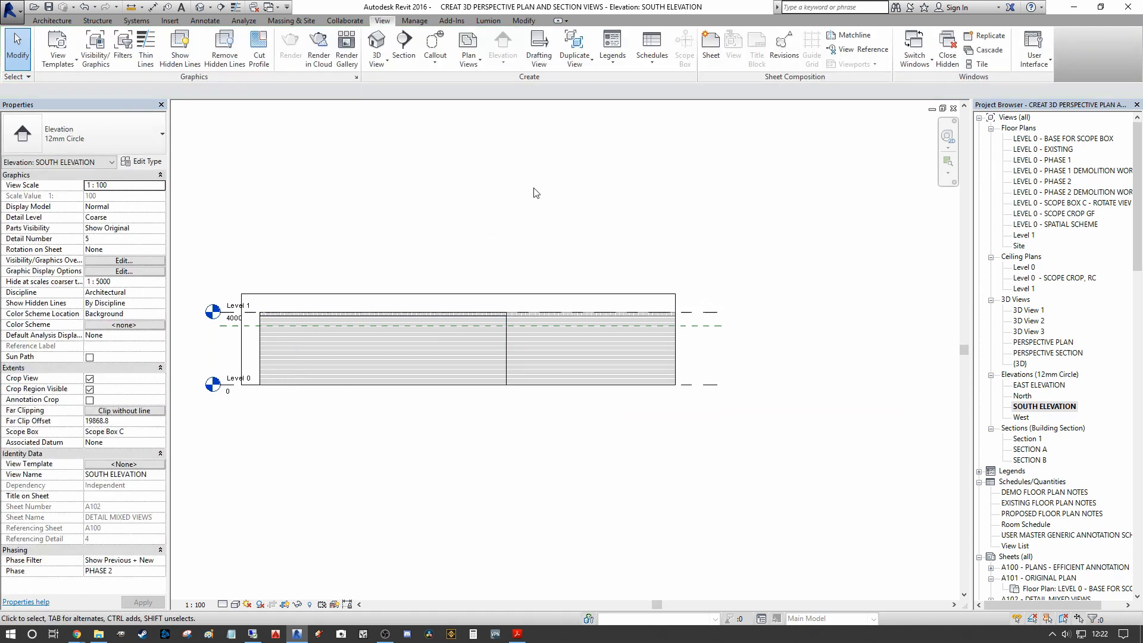
mouse_move(1117, 423)
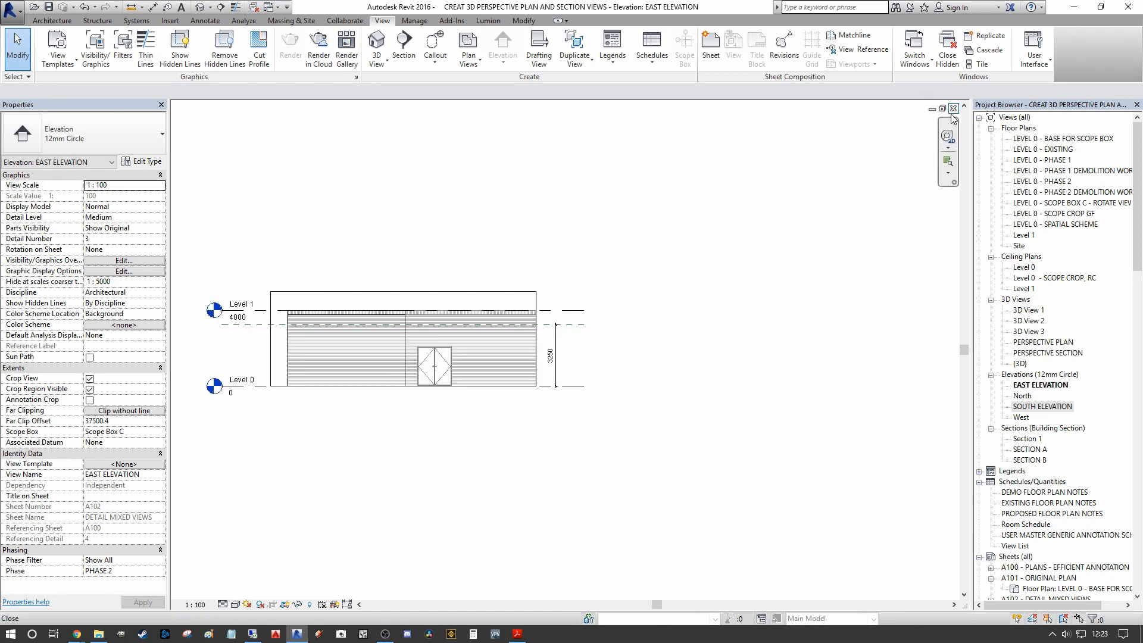
Step: Back in 3D View 3, deselect the section box and turn off Crop Region Visible
double_click(1029, 331)
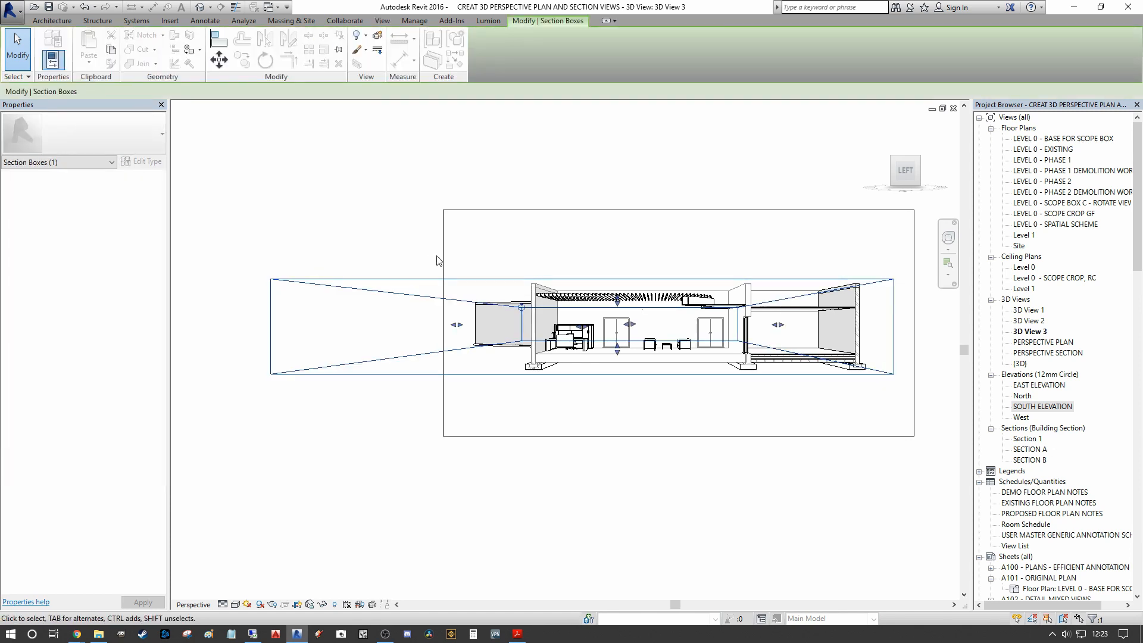
click(381, 20)
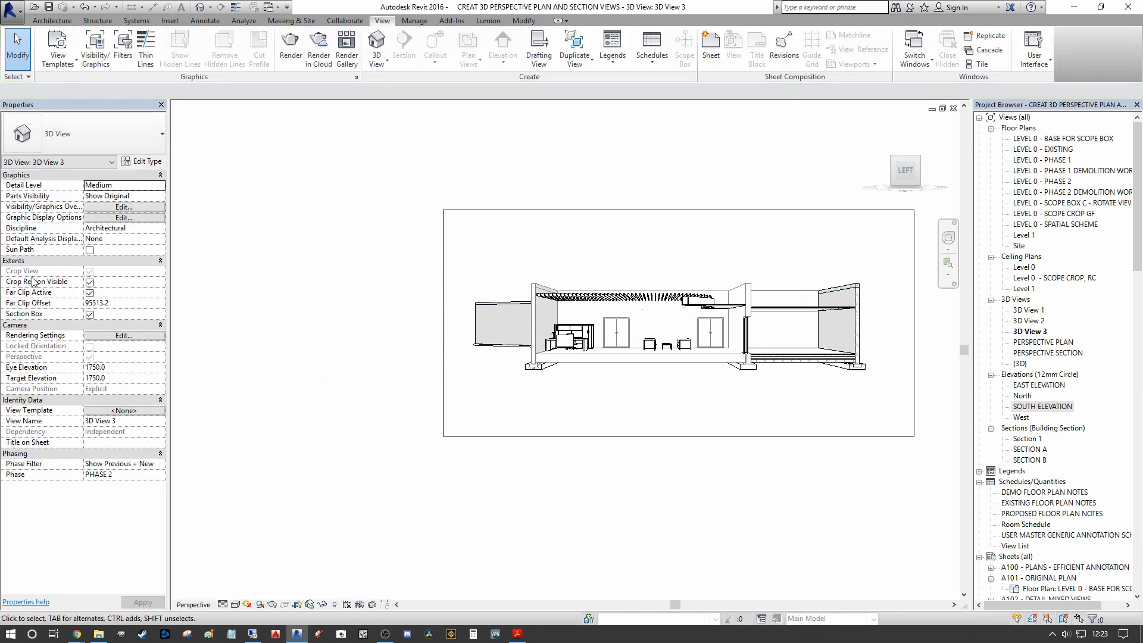
click(90, 282)
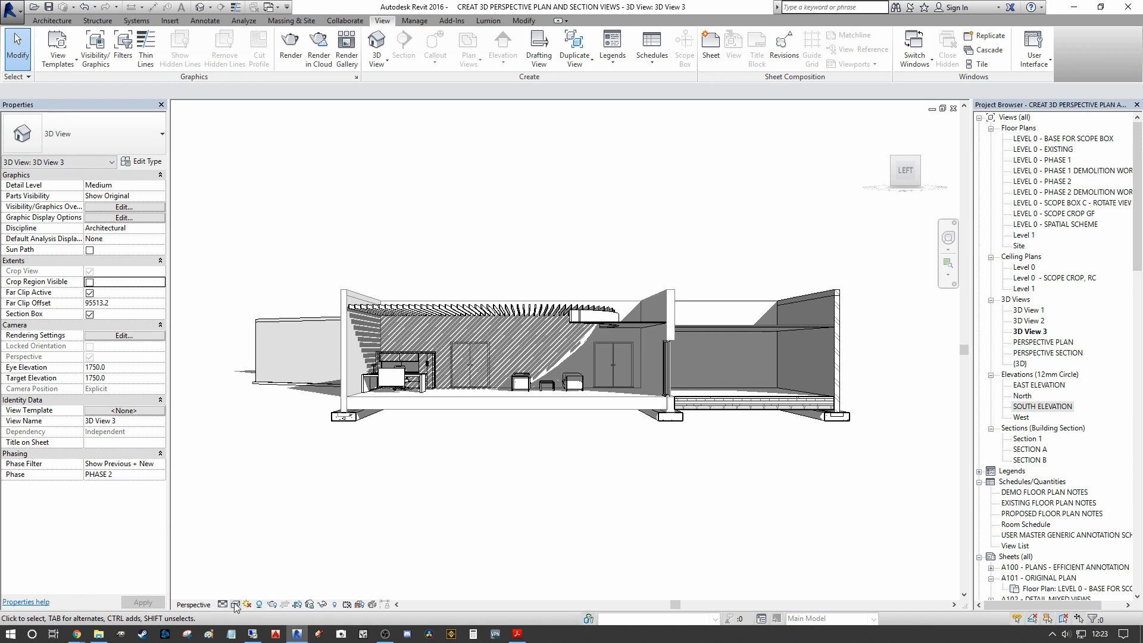
Step: In Graphic Display Options, enable ambient shadows and set shadow intensity to 15
click(122, 217)
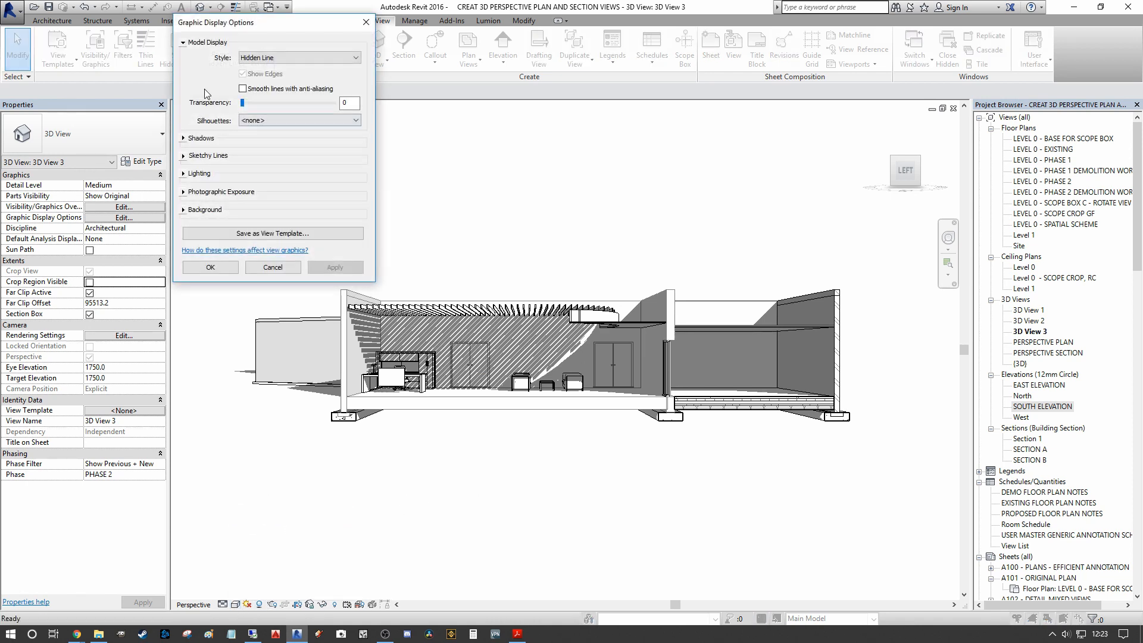
click(199, 137)
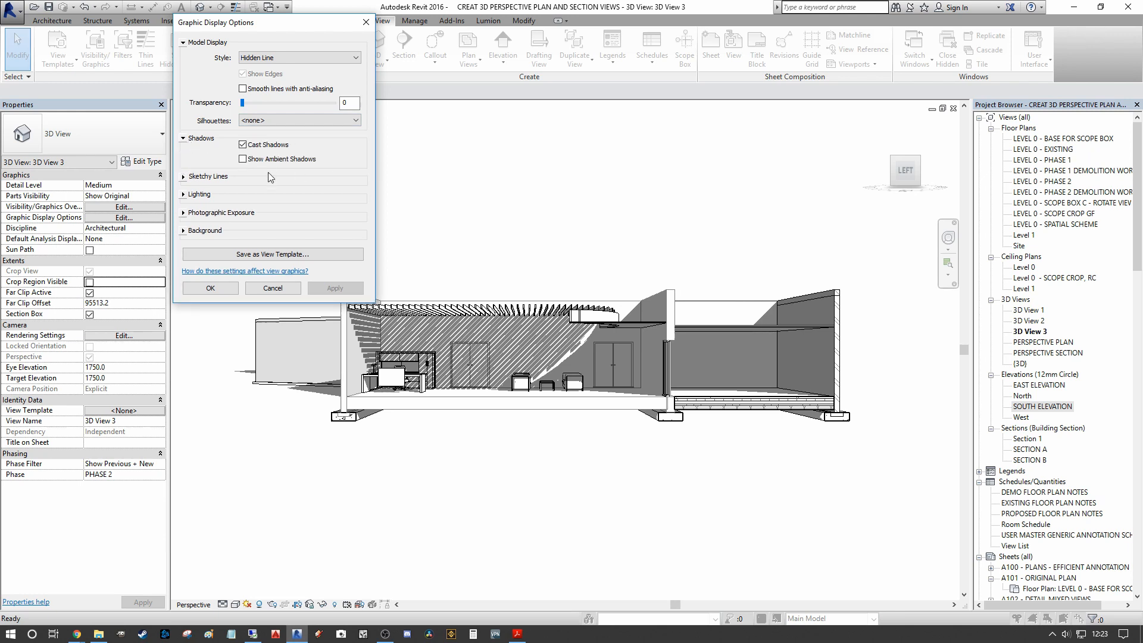
click(184, 194)
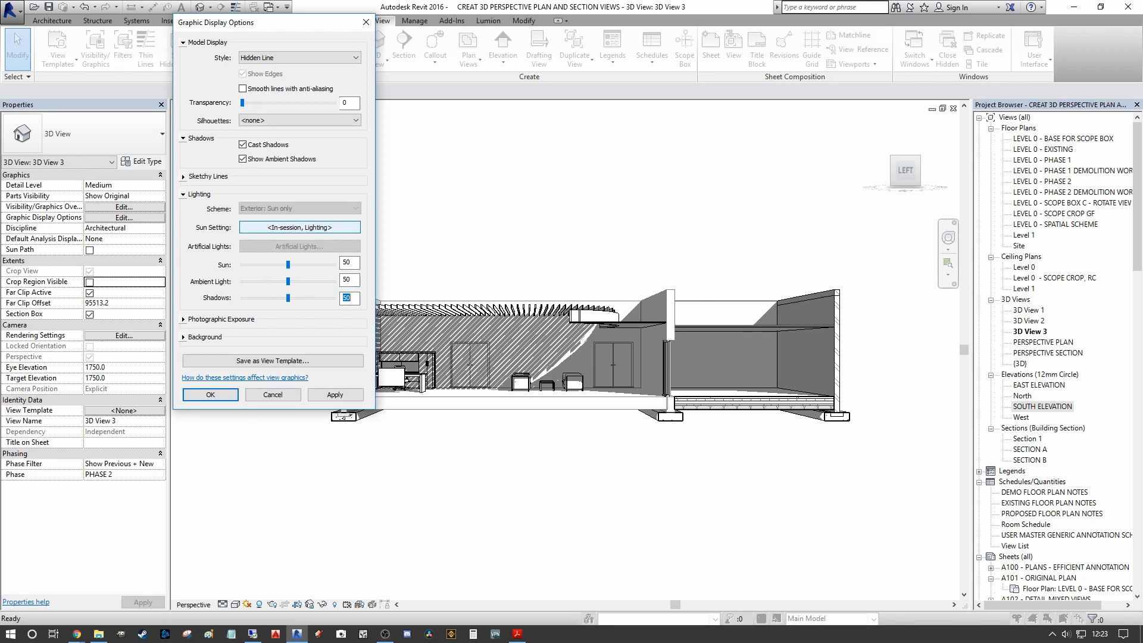
drag(287, 298, 254, 298)
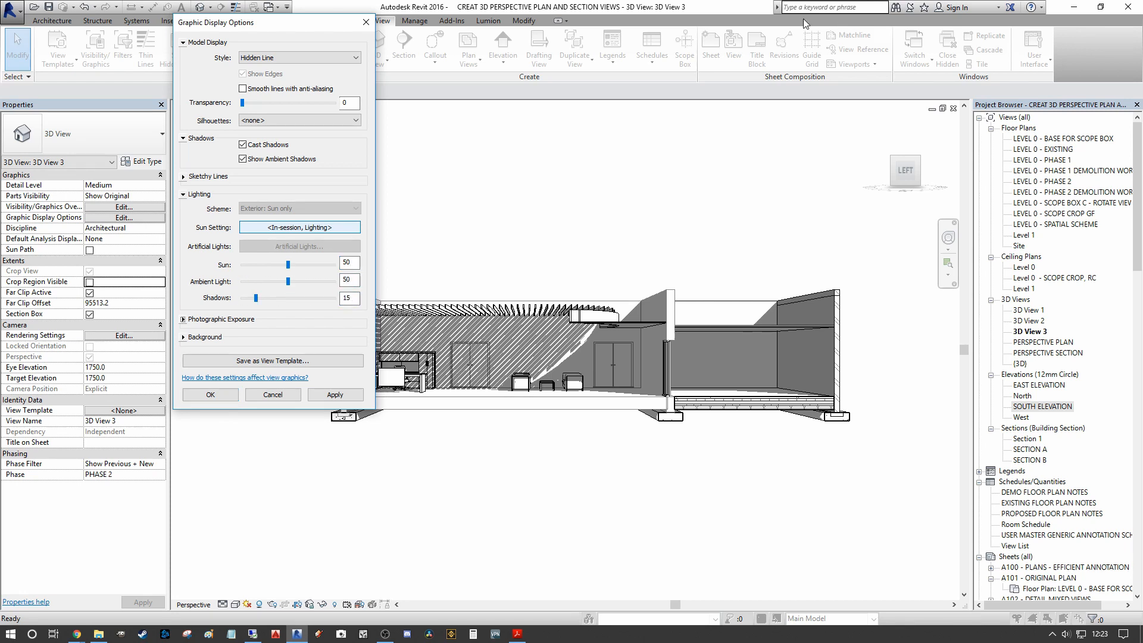
click(334, 393)
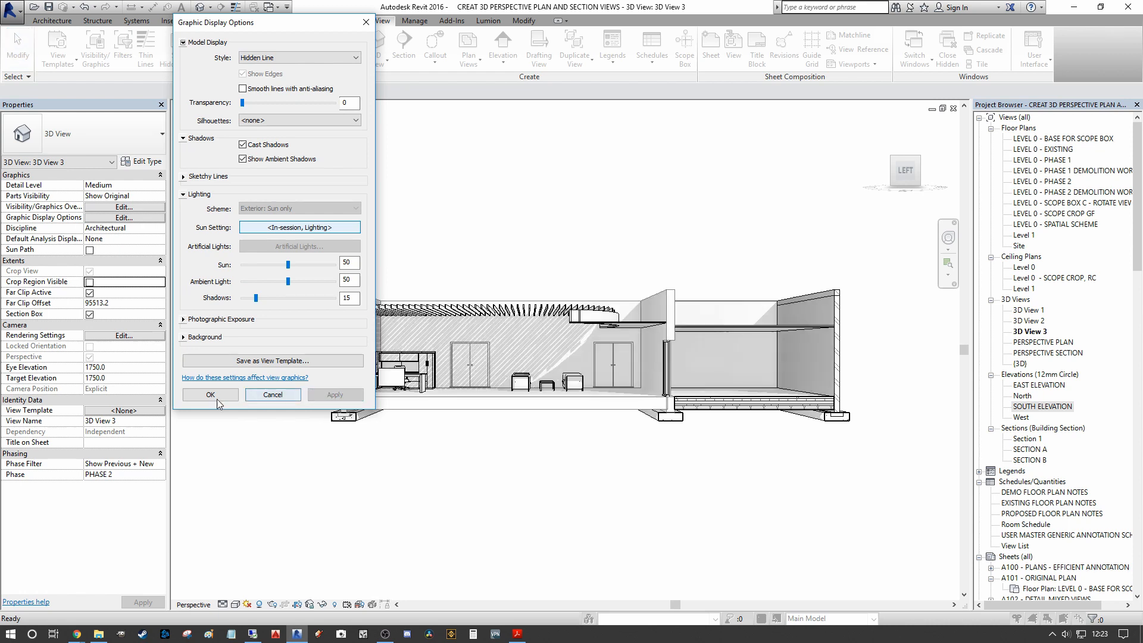
click(210, 394)
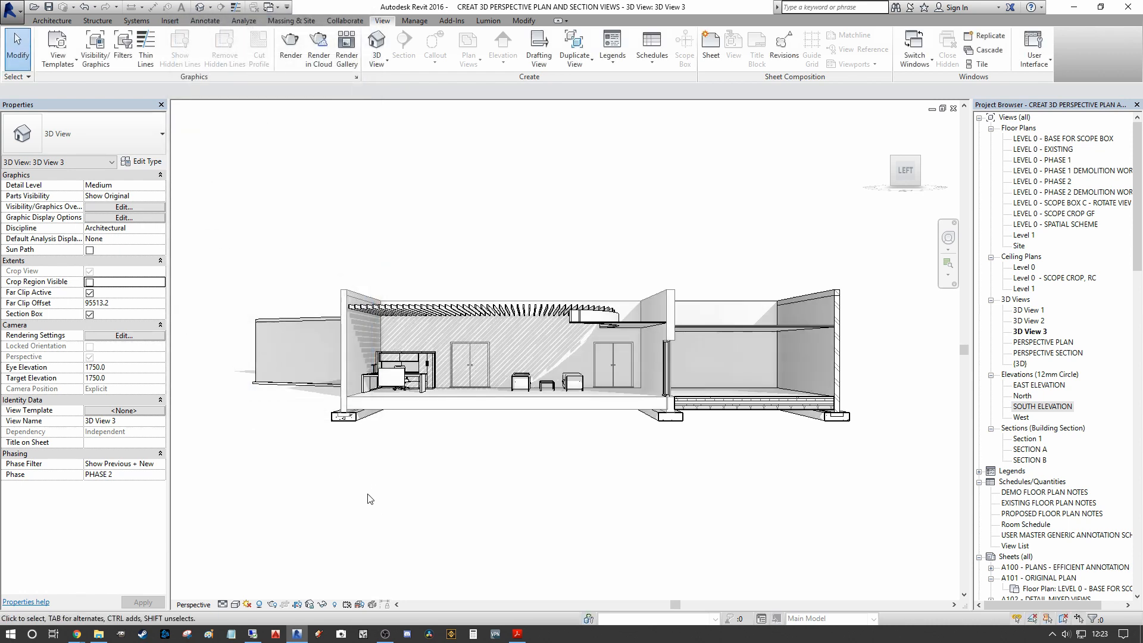
click(757, 397)
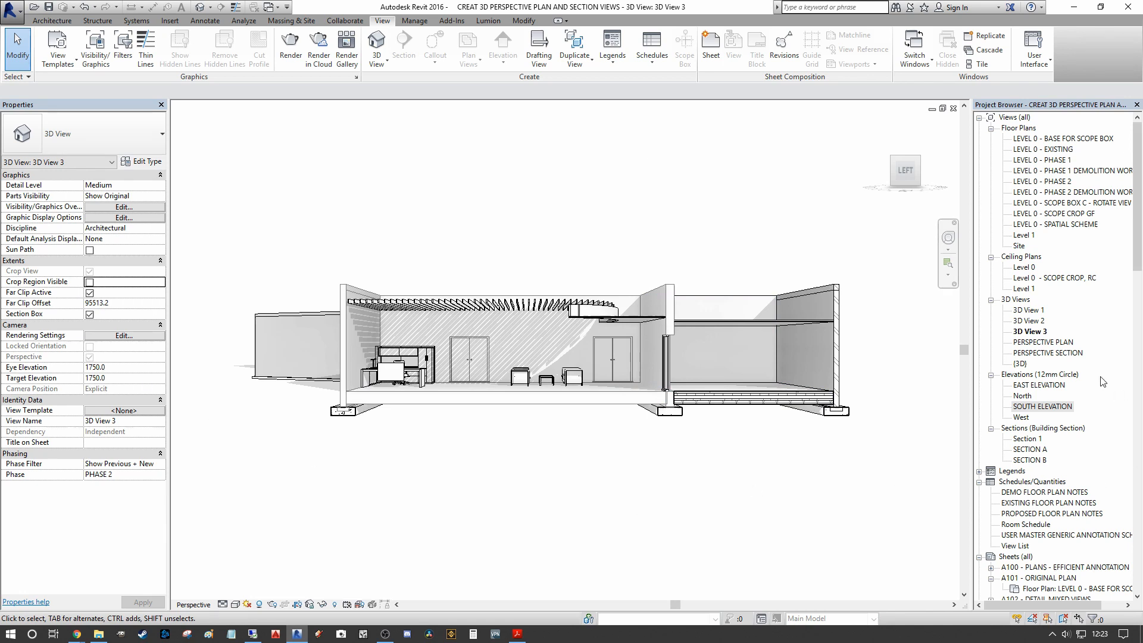
Step: View PERSPECTIVE SECTION, then set 3D View 3's Phase Filter to Show Complete
double_click(1050, 353)
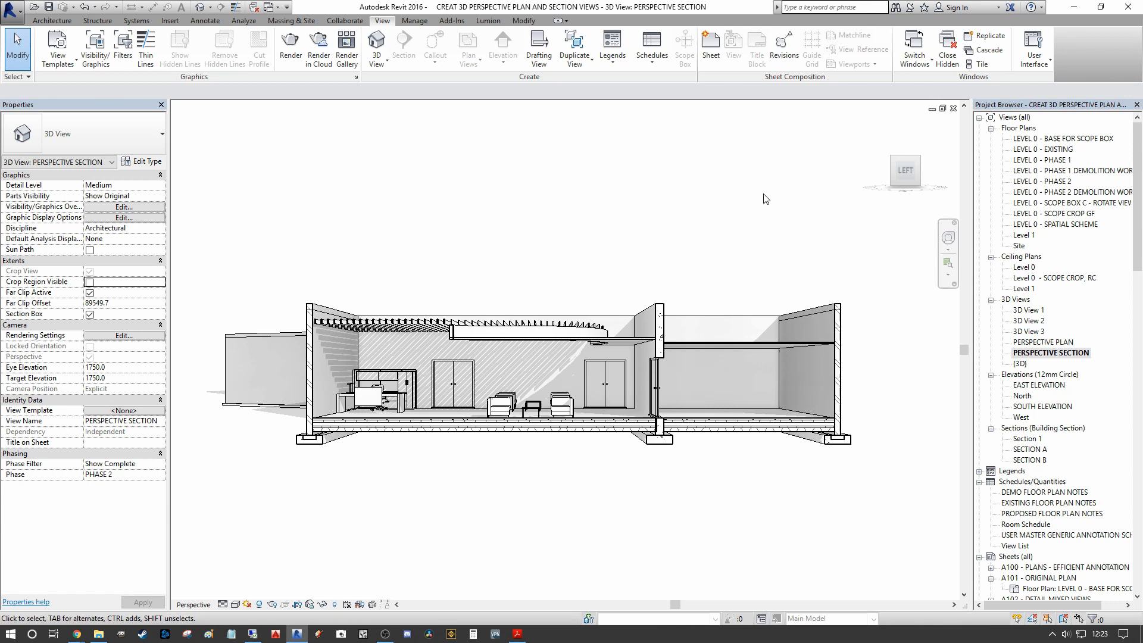
mouse_move(916, 149)
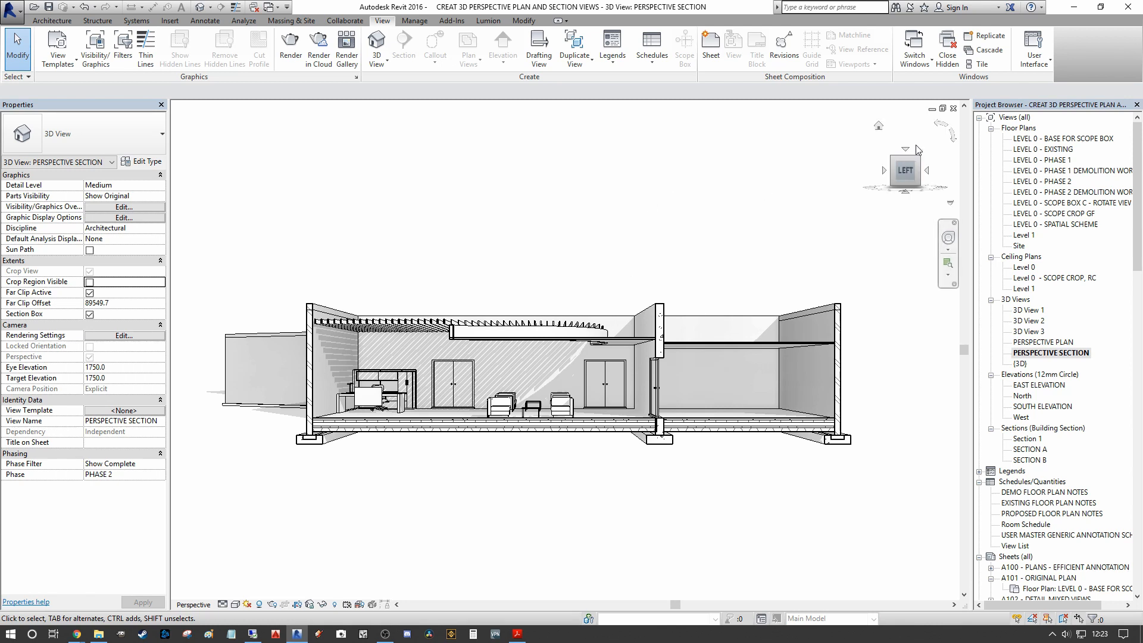
double_click(1032, 330)
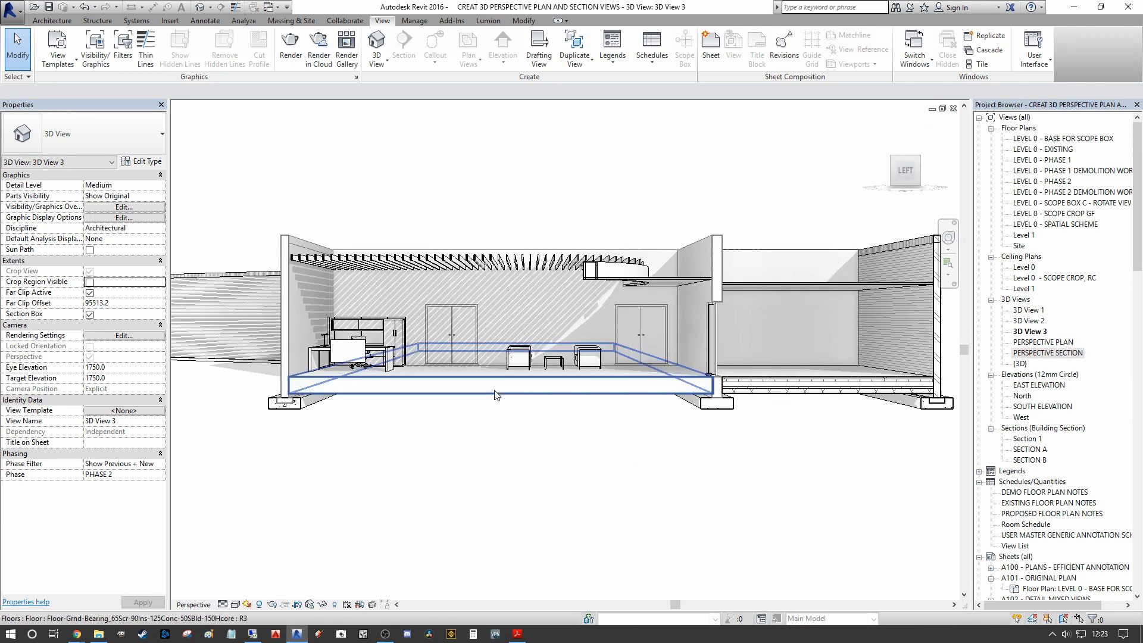
click(495, 379)
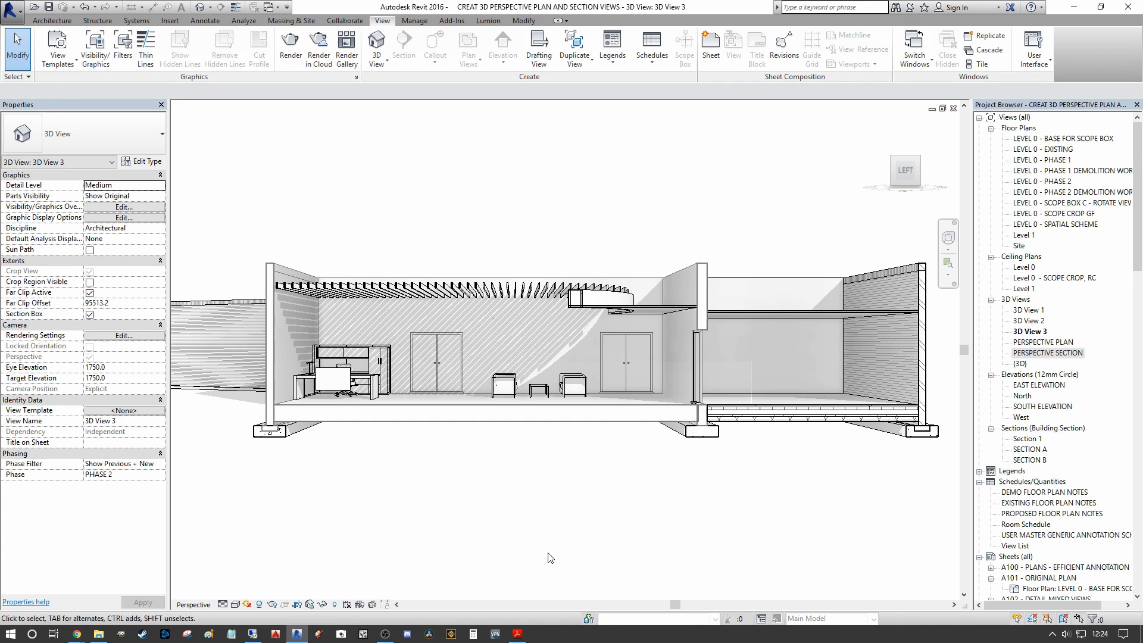
mouse_move(164, 476)
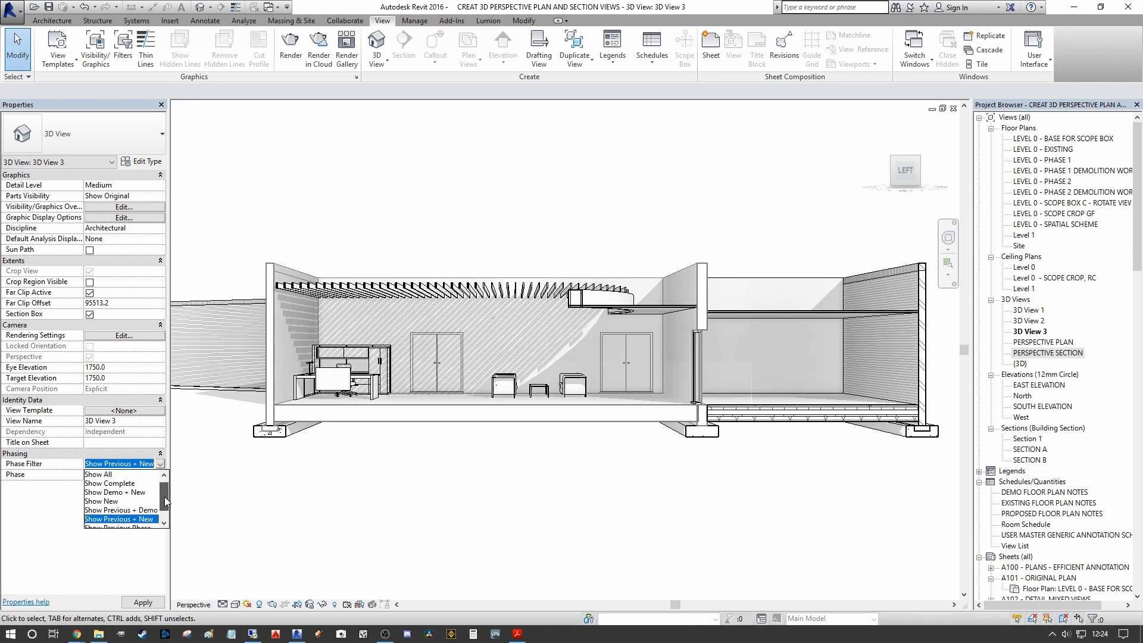
click(110, 483)
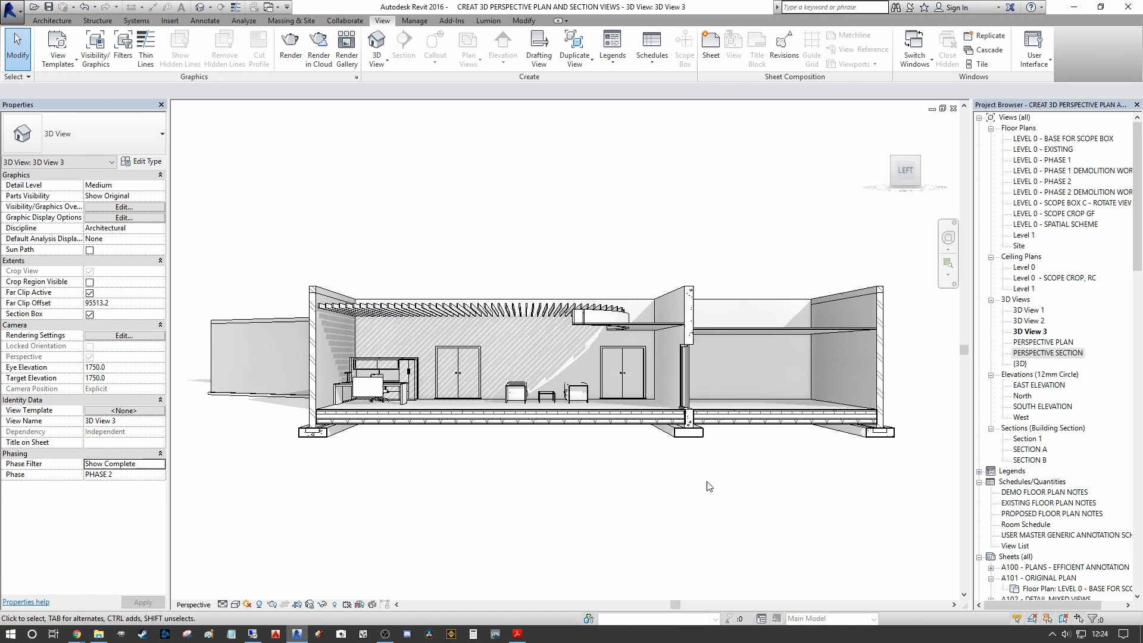
mouse_move(1032, 326)
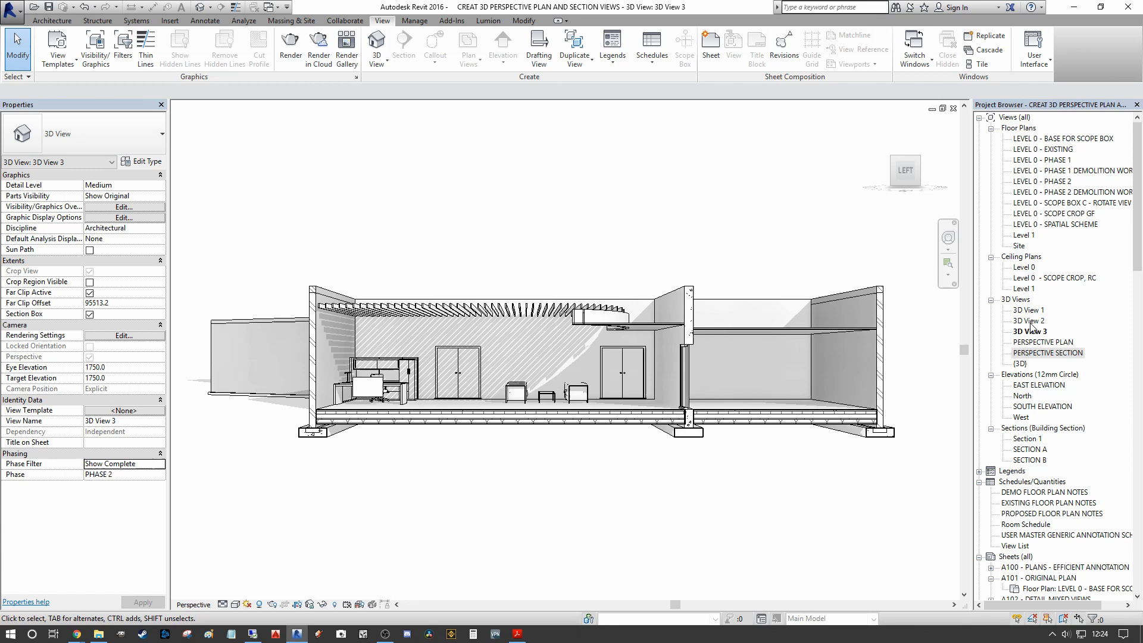